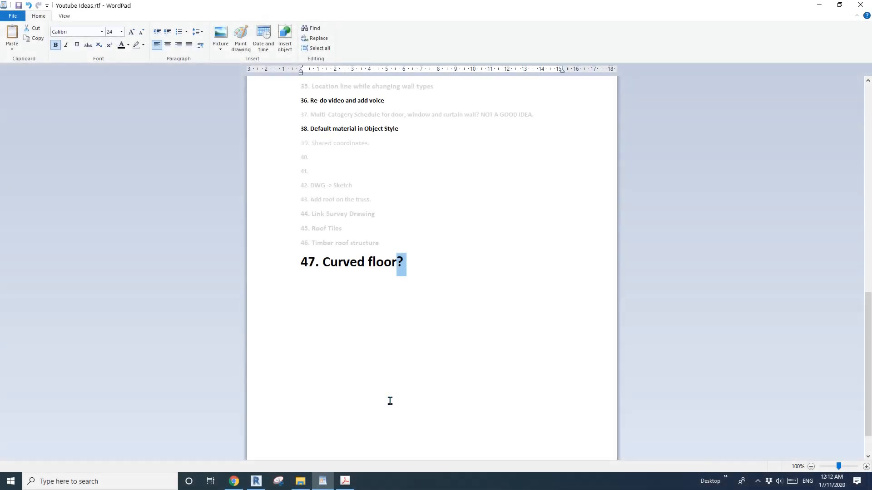
mouse_move(339, 299)
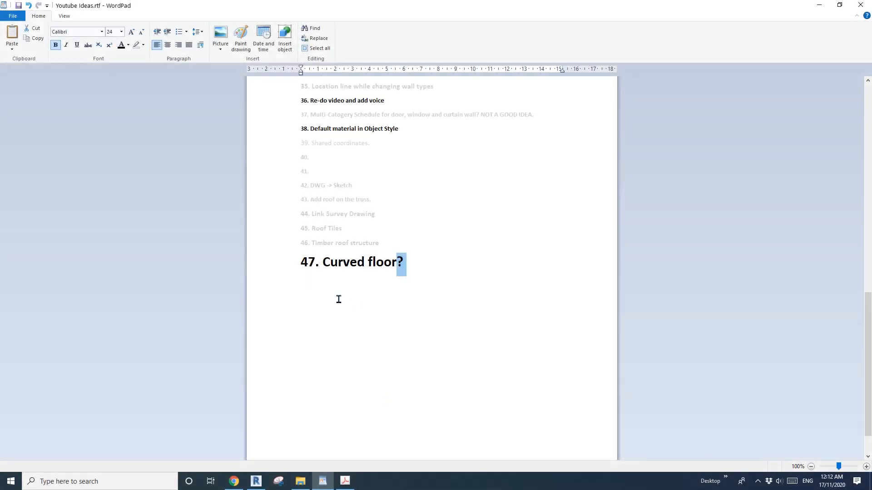
mouse_move(418, 258)
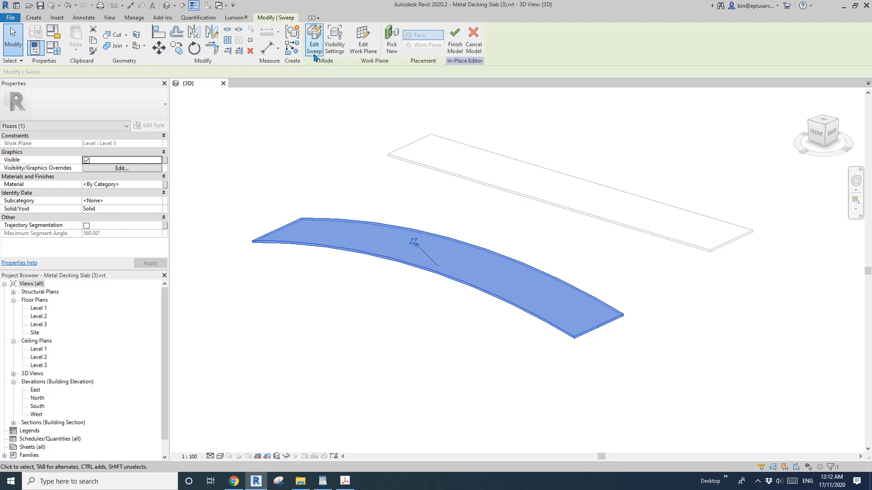
Show the curved floor's sweep path, then finish the in-place model.
click(314, 39)
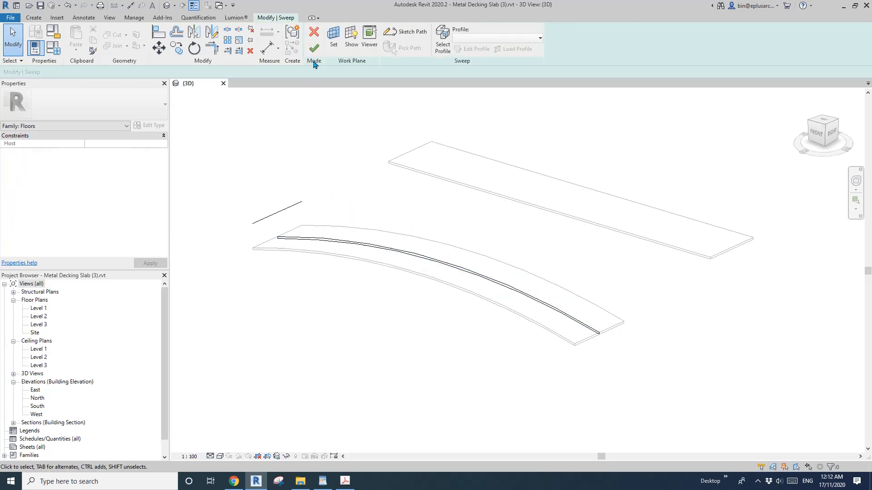
click(313, 35)
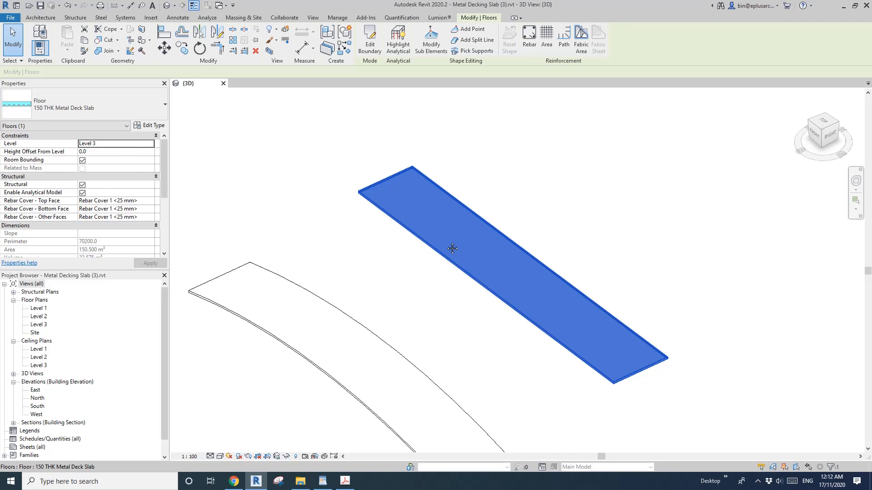
mouse_move(475, 40)
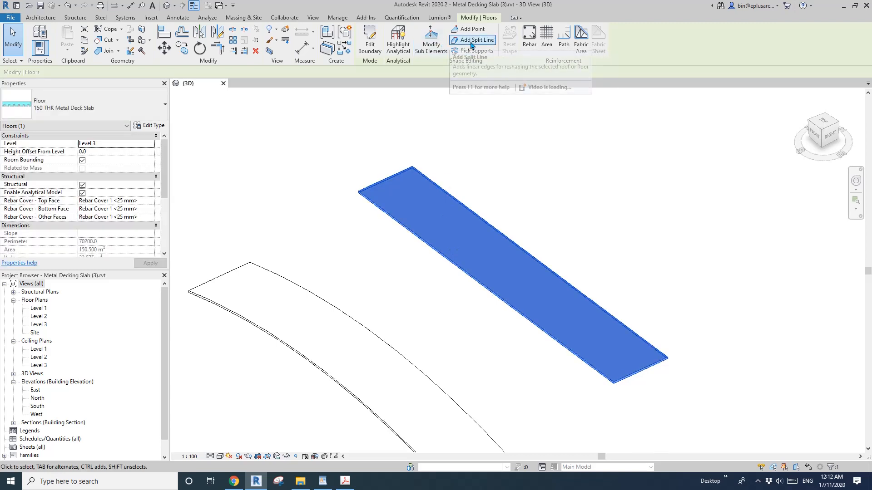
Start Add Split Line on the flat 150 THK Metal Deck Slab.
click(477, 40)
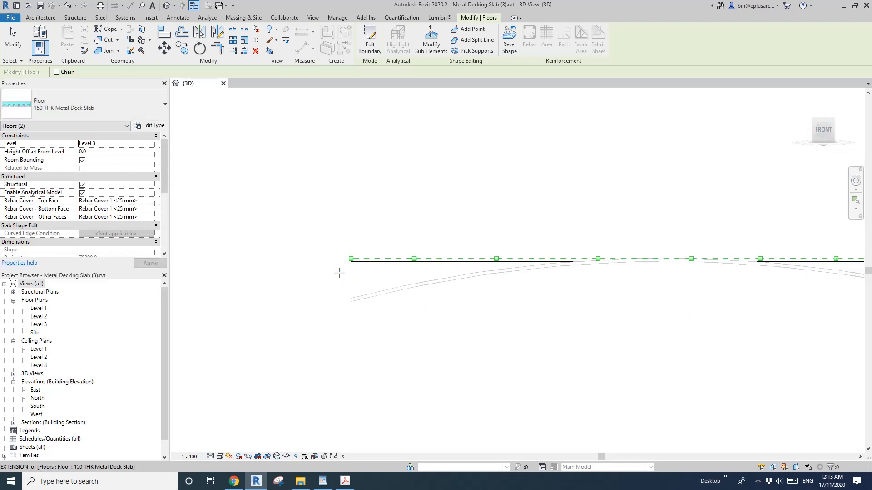
Select the slab's end shape points and change their elevations to arch the deck slab.
click(431, 41)
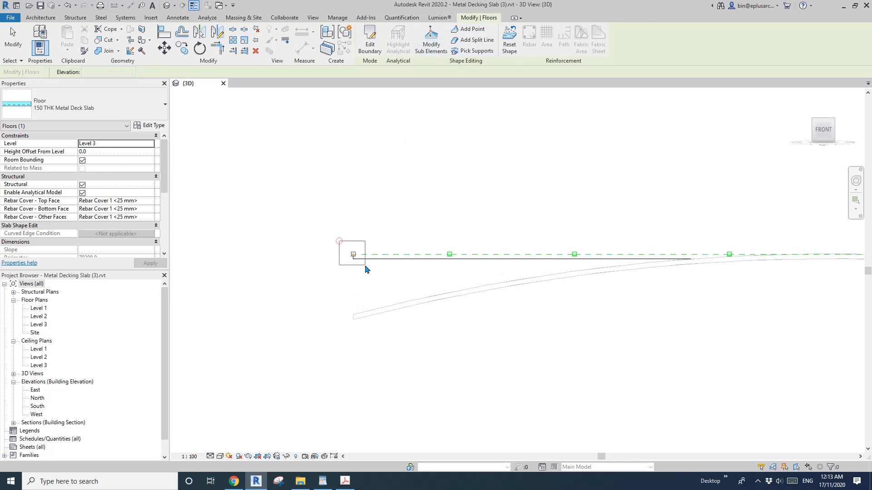
click(353, 255)
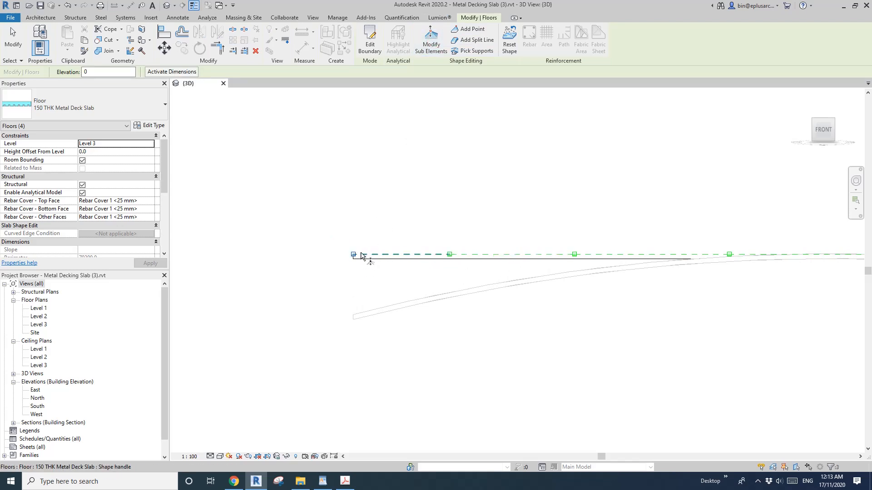
click(353, 254)
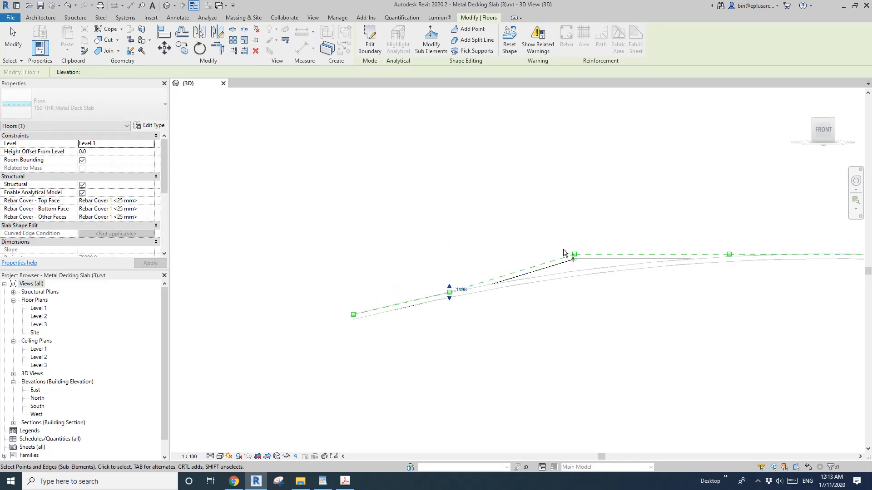
click(574, 253)
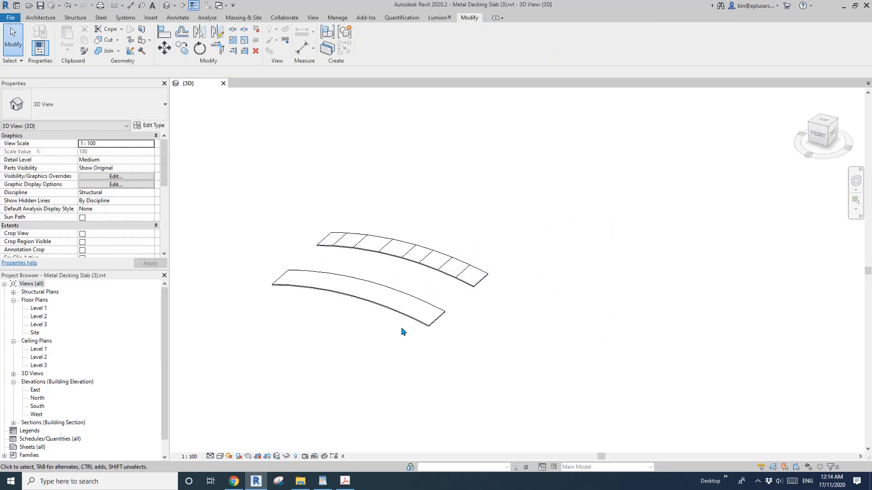
Render the 3D view shaded with Show Edges turned off in Graphic Display Options.
click(378, 243)
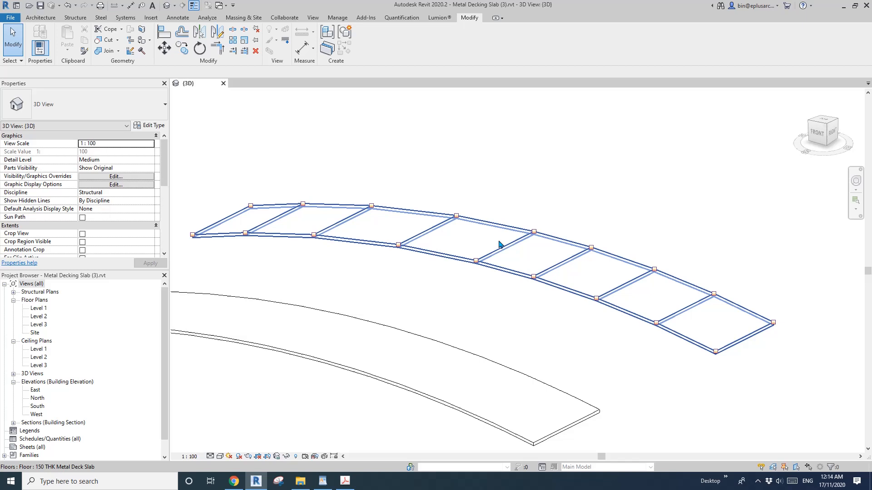
mouse_move(470, 254)
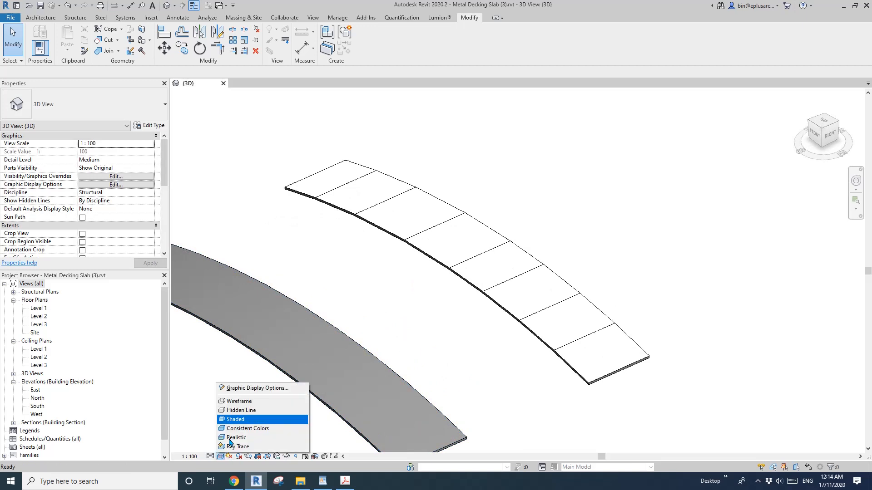
click(256, 388)
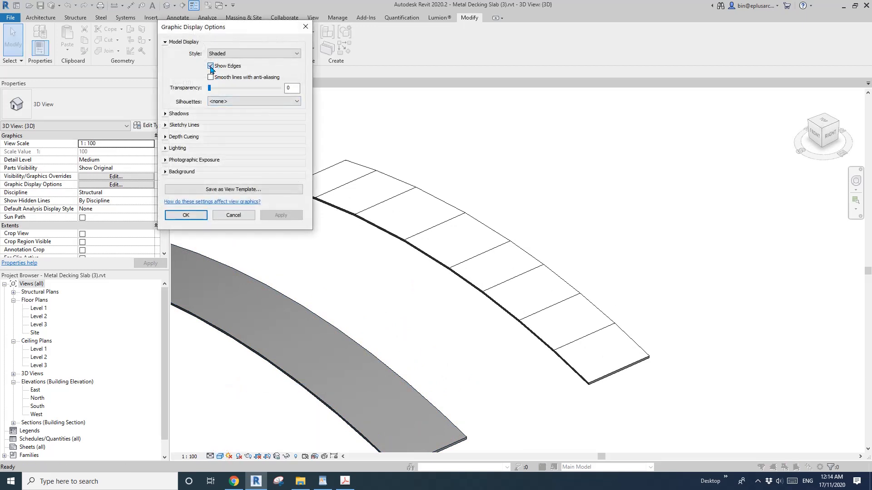
click(186, 215)
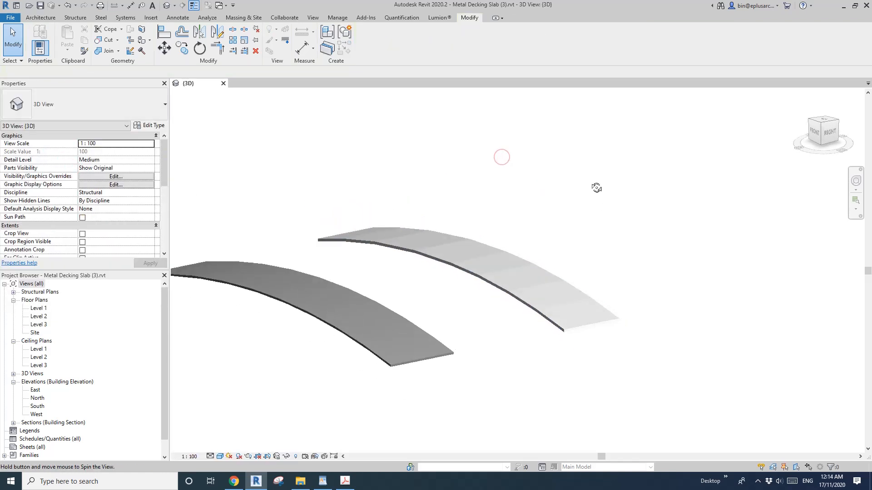
click(459, 242)
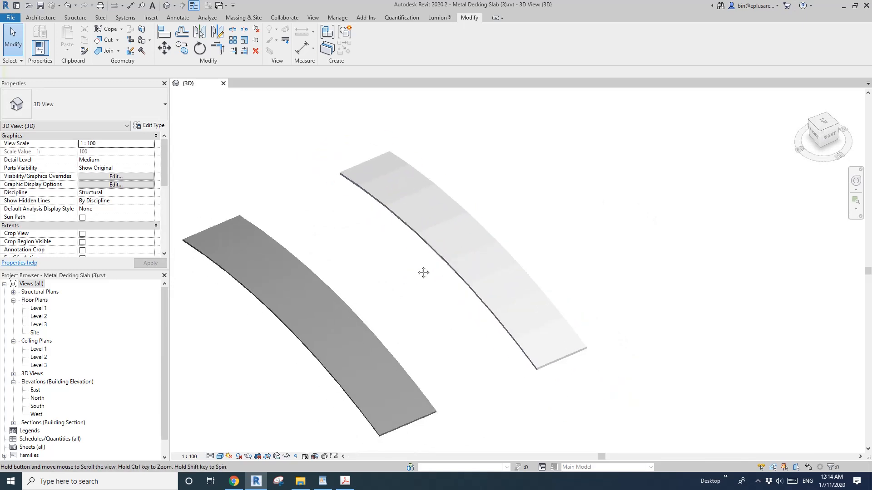
click(294, 303)
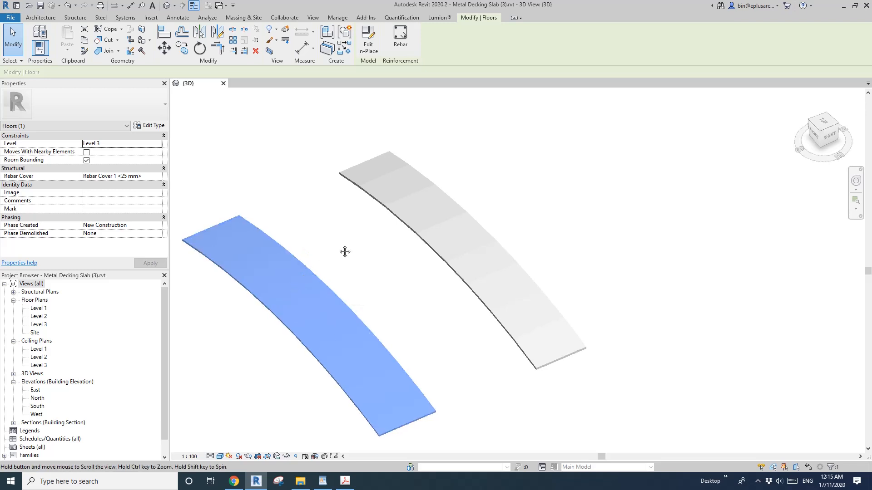
click(341, 257)
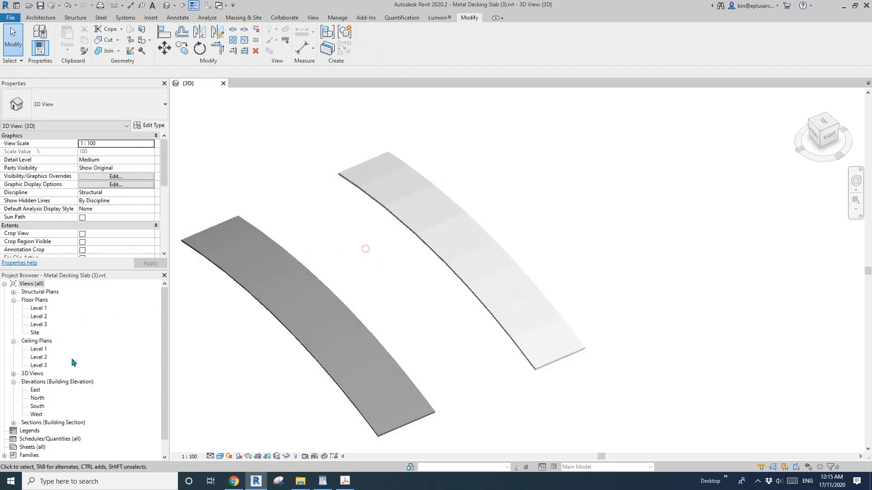
In the Site plan, draw a section across the shaped slab and open its view.
click(35, 332)
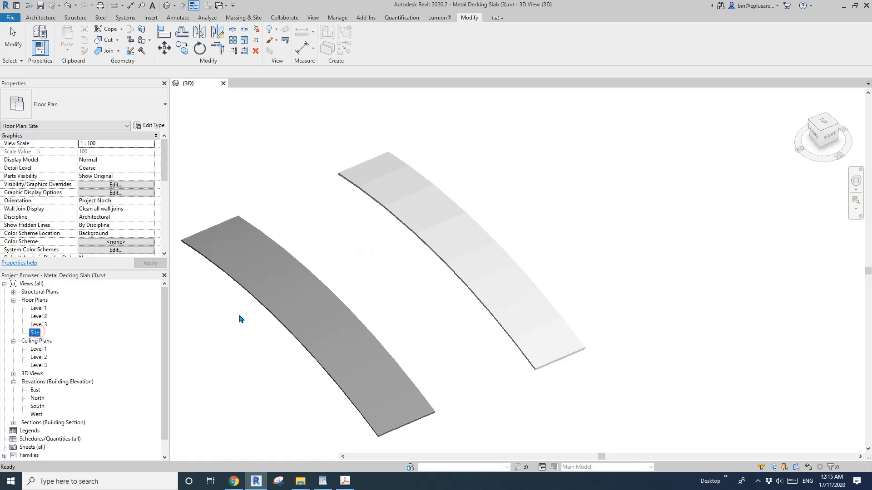
double_click(35, 333)
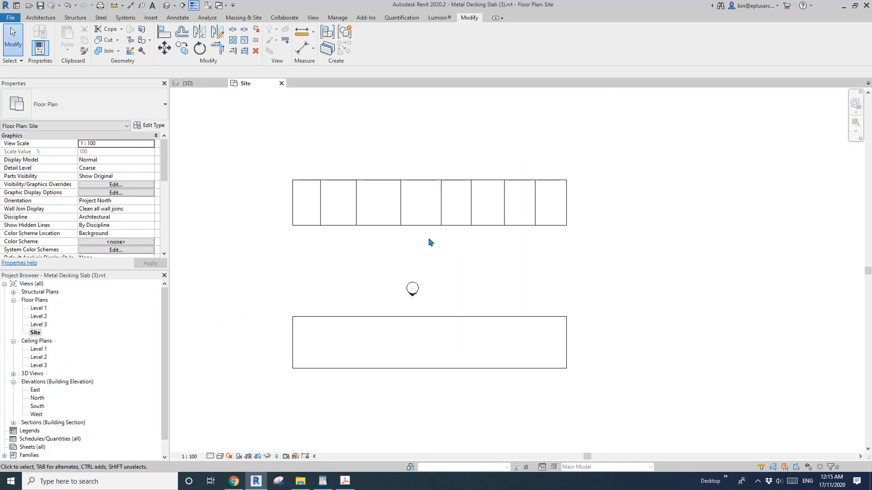
click(312, 17)
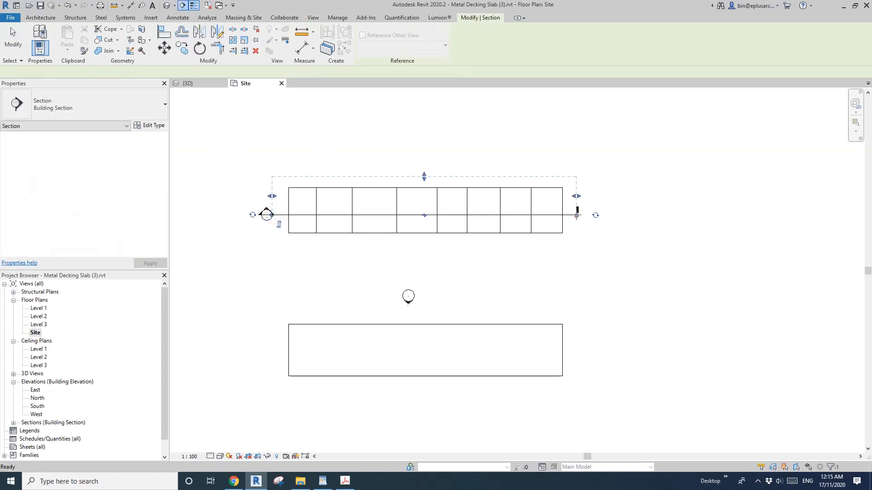
right_click(423, 215)
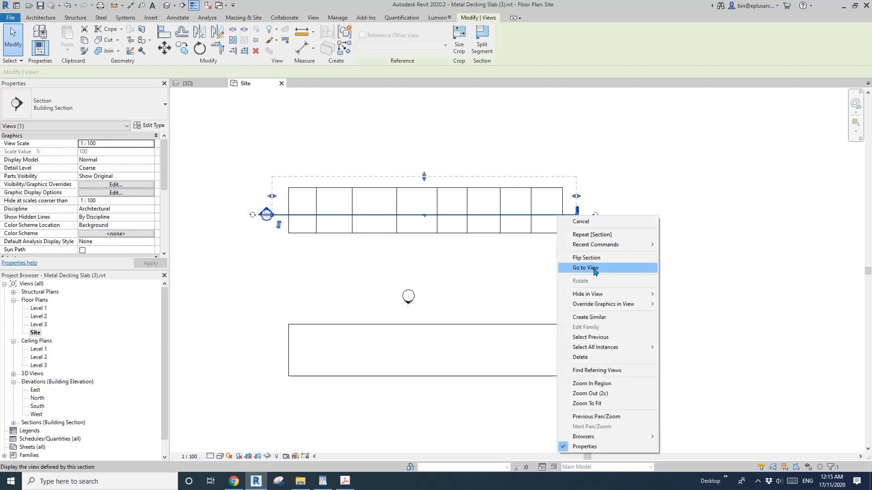
click(584, 267)
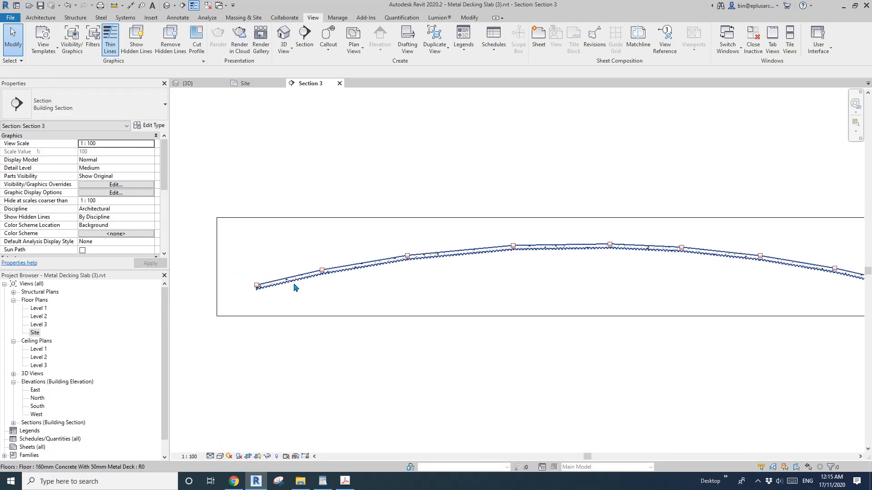
mouse_move(395, 281)
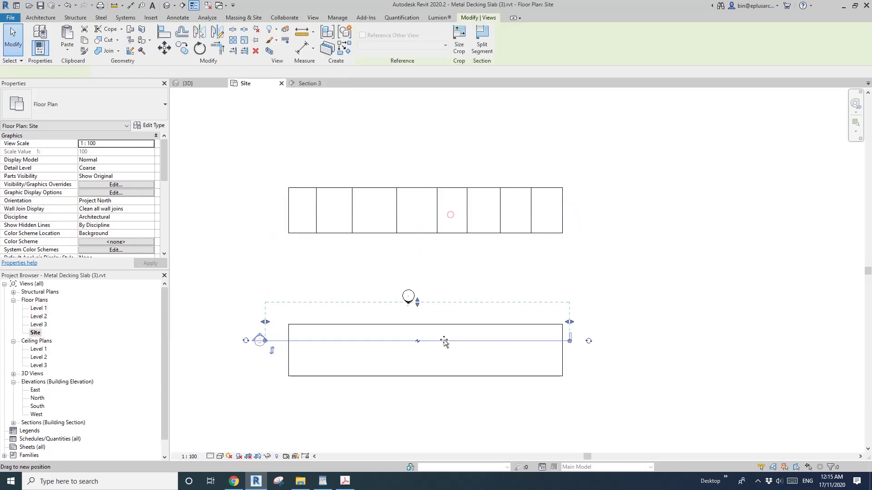
Open the moved section through the other curved floor, then return to 3D.
right_click(444, 341)
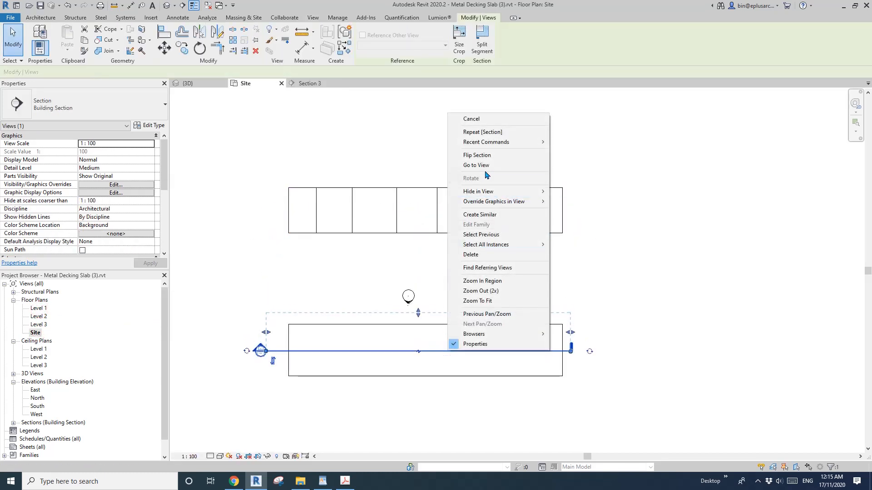
click(476, 165)
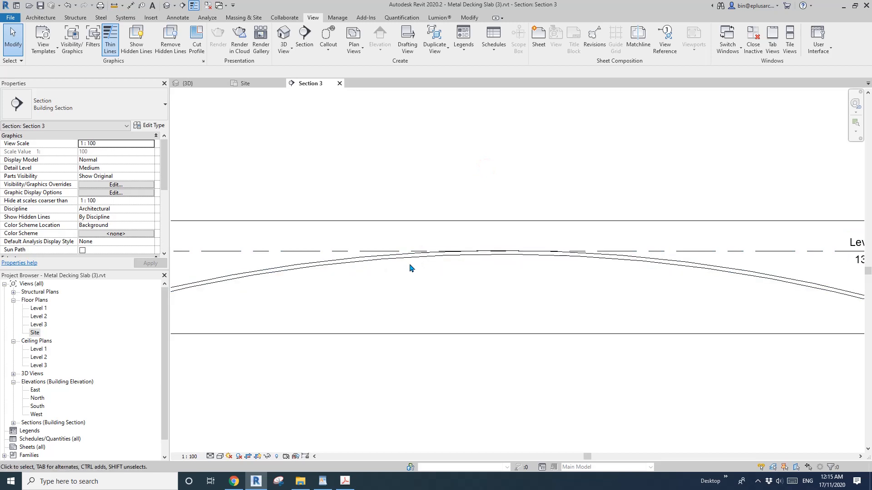
click(323, 267)
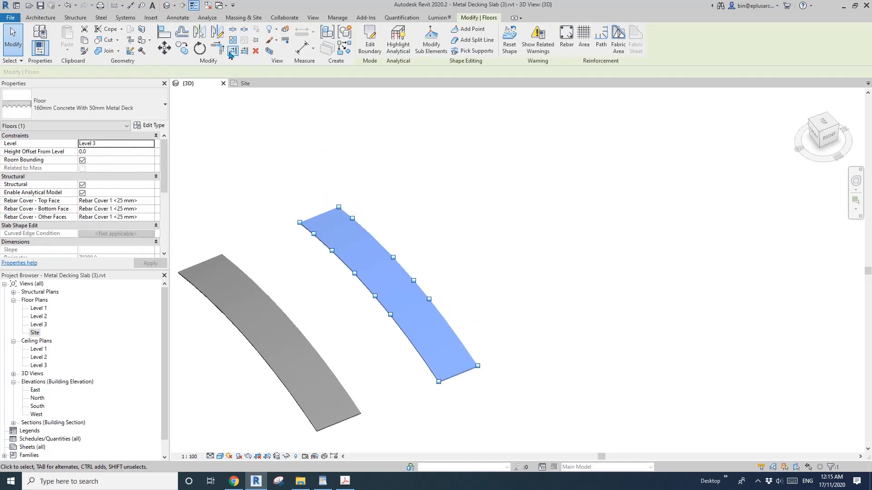
Begin an in-place element to bring up the Family Category and Parameters dialog.
click(178, 17)
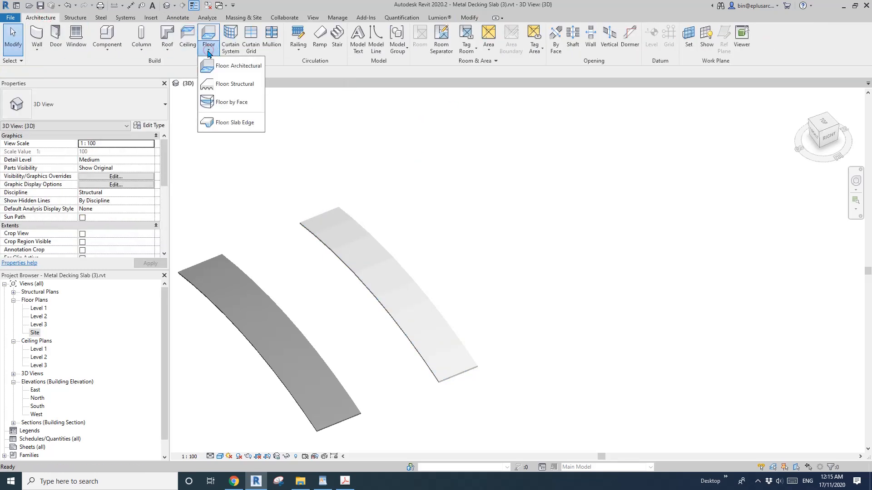
mouse_move(213, 87)
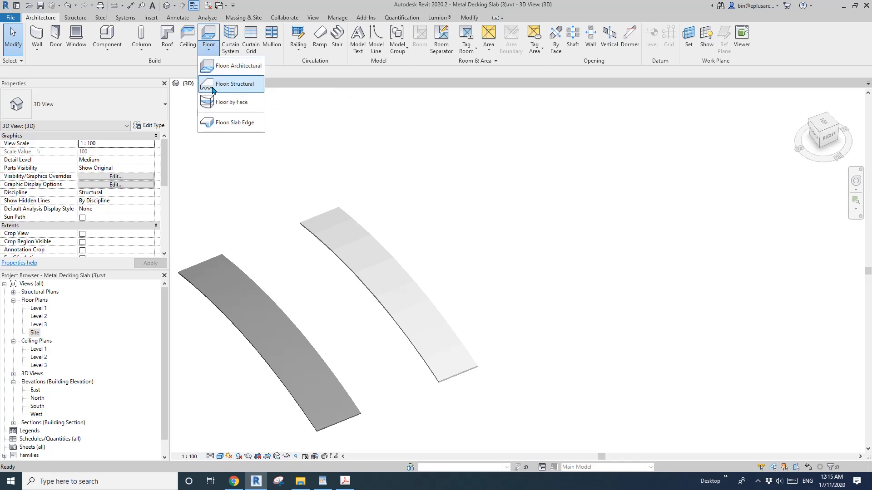
mouse_move(231, 109)
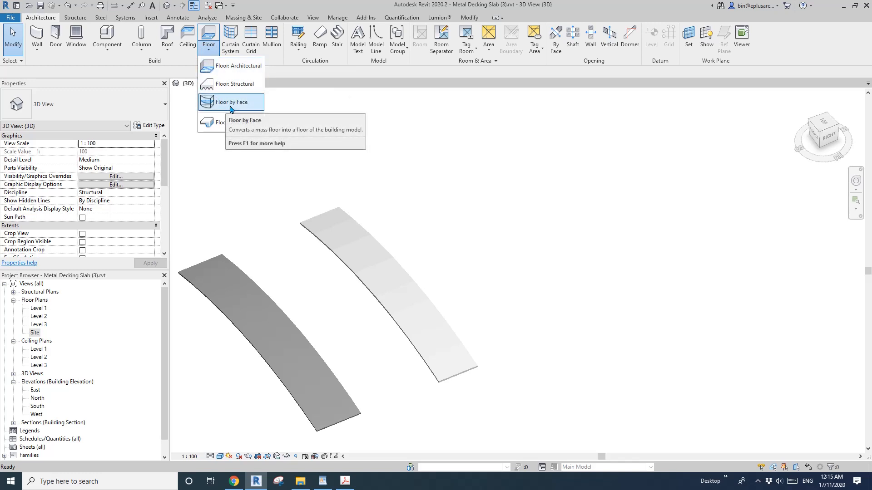
mouse_move(229, 107)
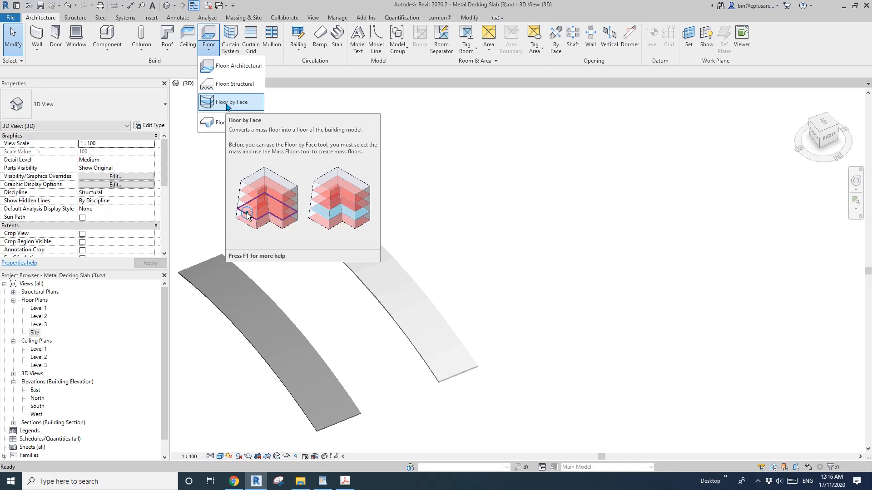
mouse_move(245, 105)
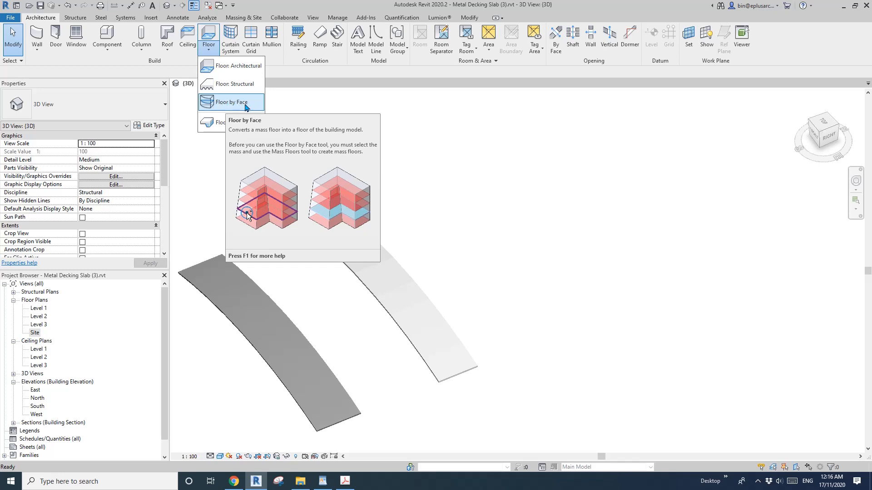
mouse_move(257, 105)
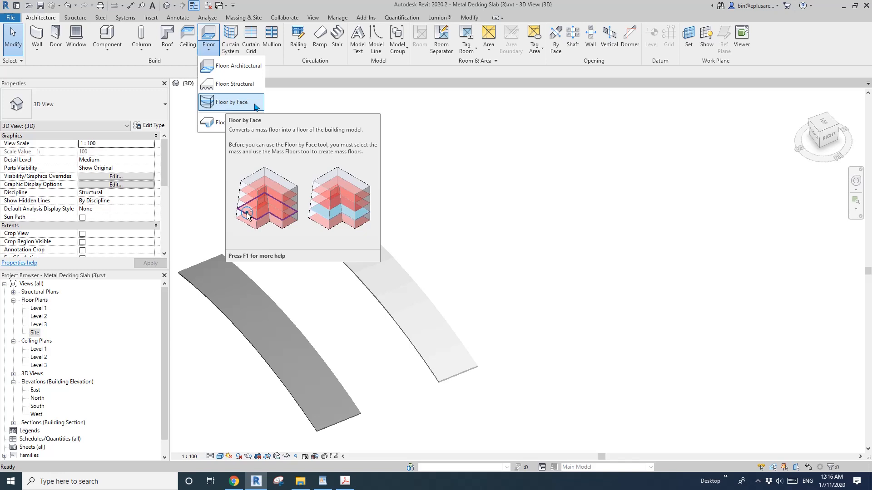
mouse_move(291, 303)
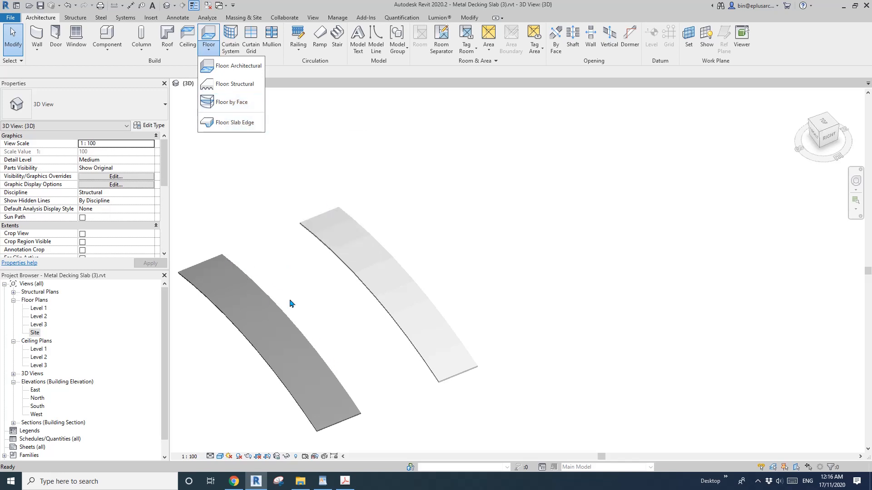
mouse_move(247, 274)
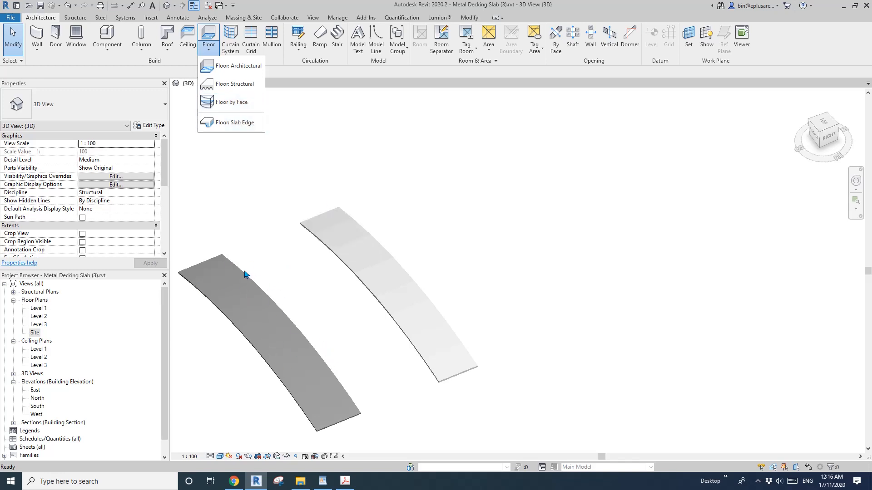
mouse_move(279, 310)
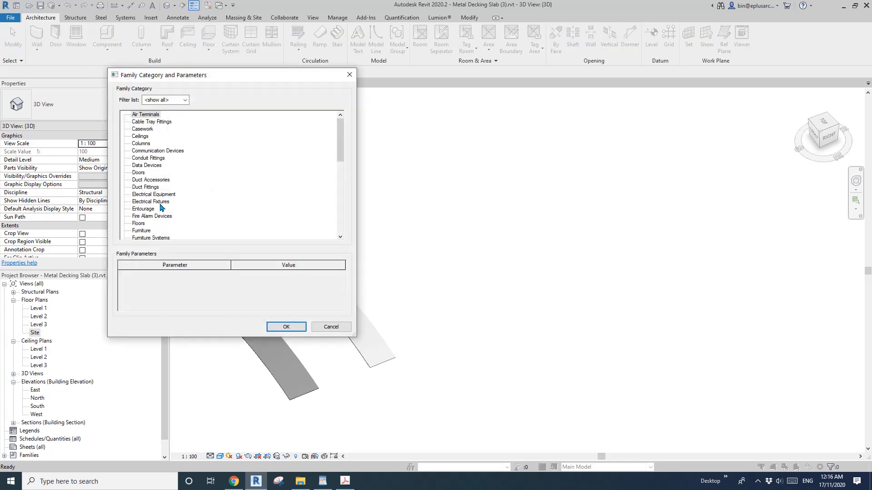
Confirm the mass category, name it Mass 1, and finish the mass with its surface form.
click(286, 327)
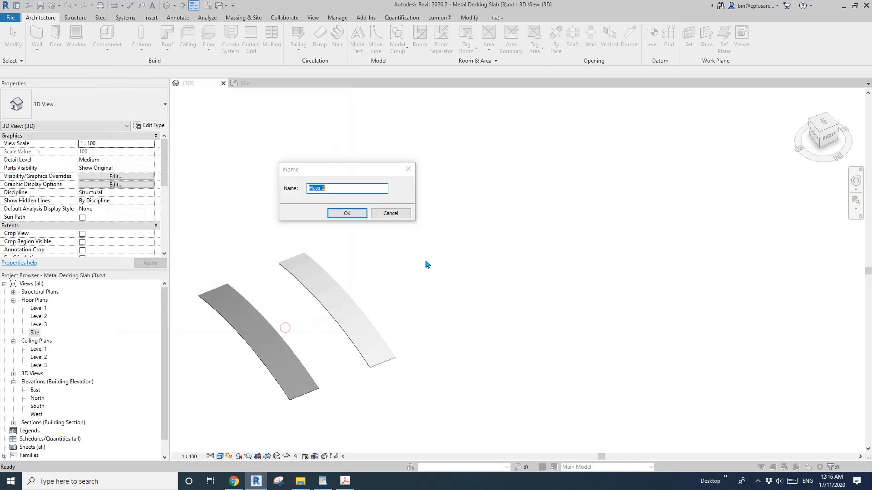
click(347, 213)
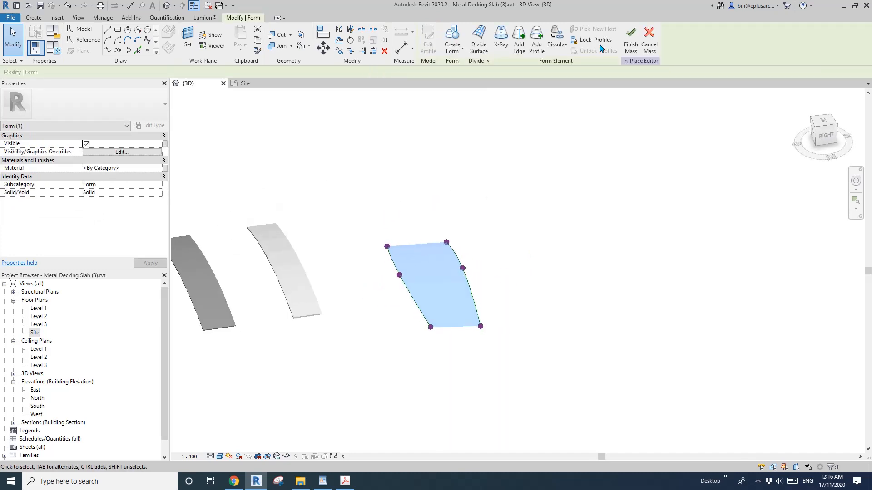
click(631, 36)
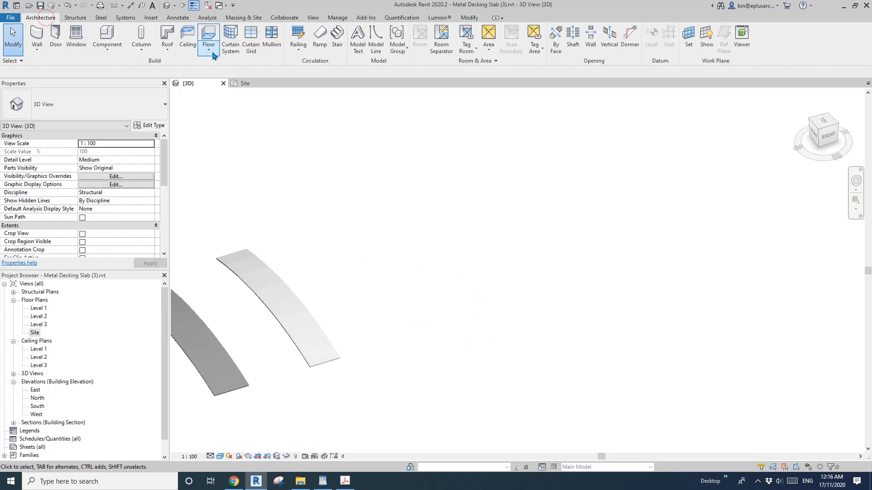
Start Floor by Face with the 150 THK Metal Deck Slab type, then open the Roof dropdown.
click(208, 53)
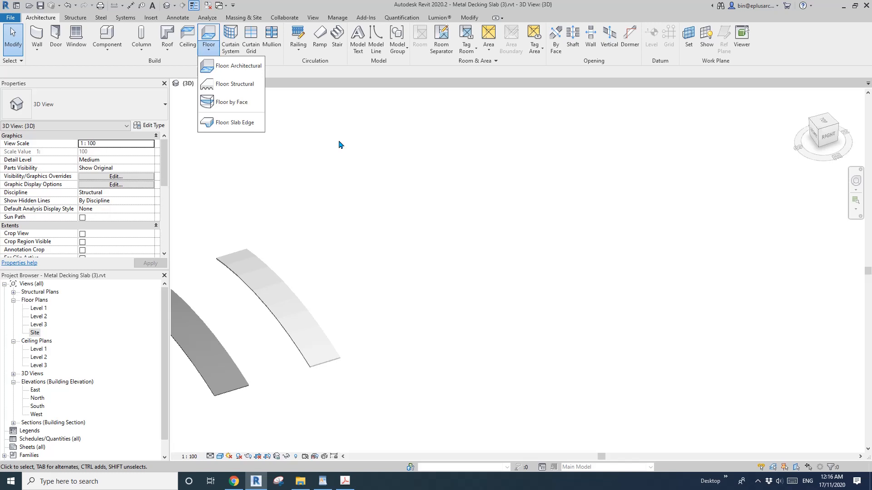
click(236, 102)
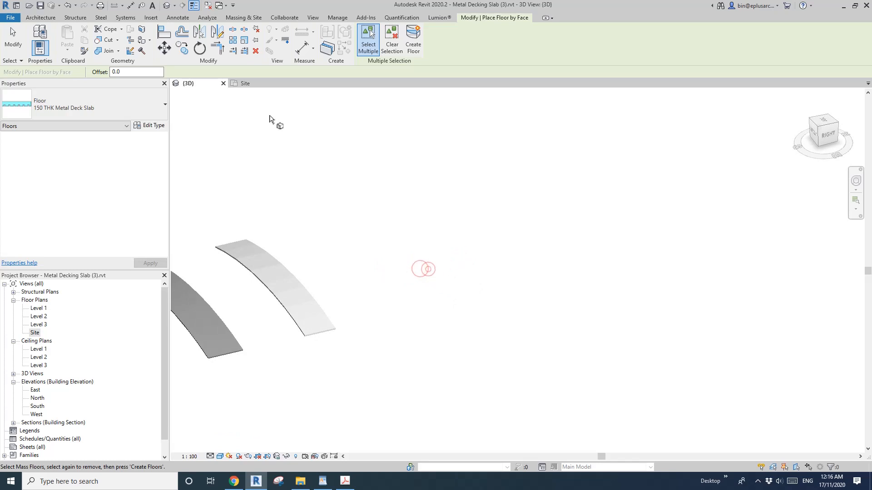
click(42, 18)
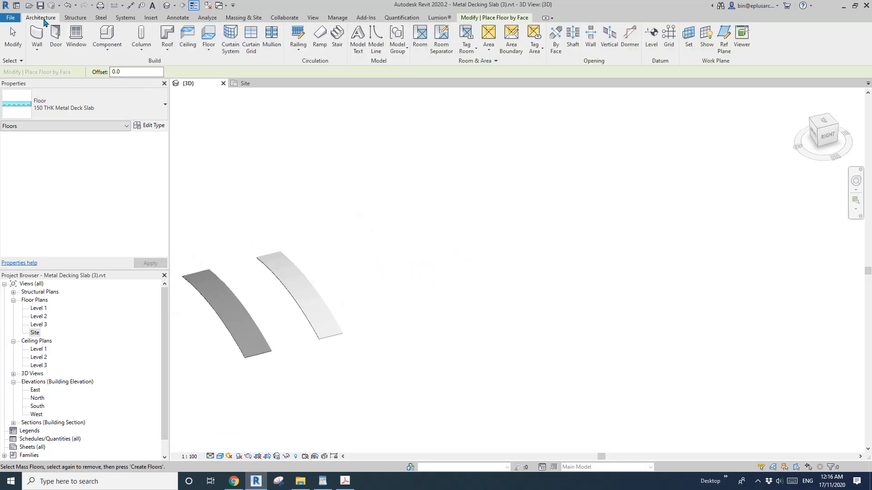
click(166, 34)
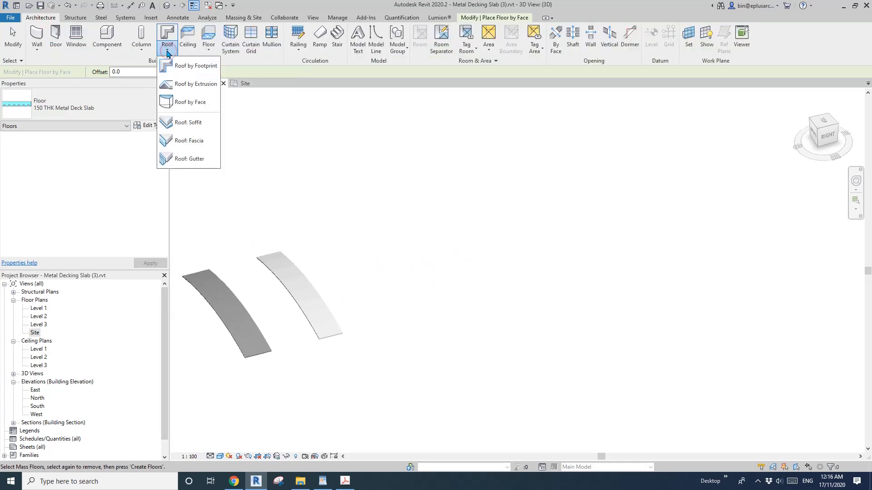
mouse_move(196, 101)
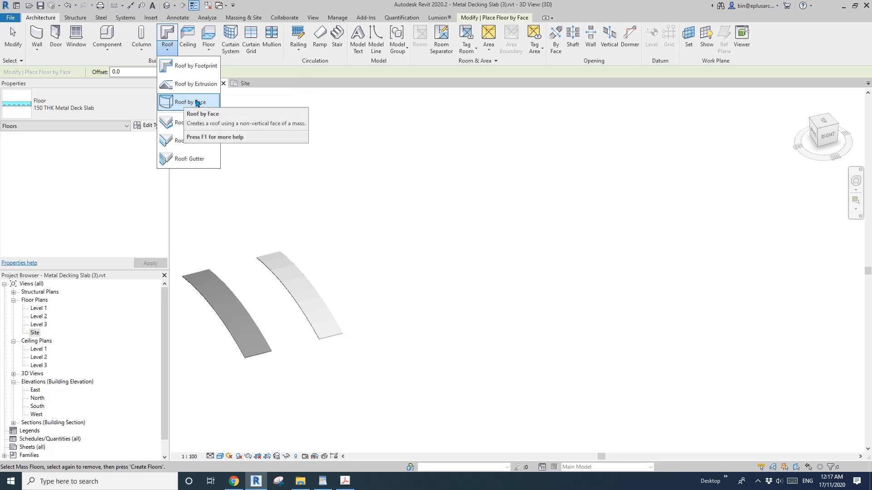
Create a Generic 400mm roof by face on the curved mass surface and inspect it.
click(187, 102)
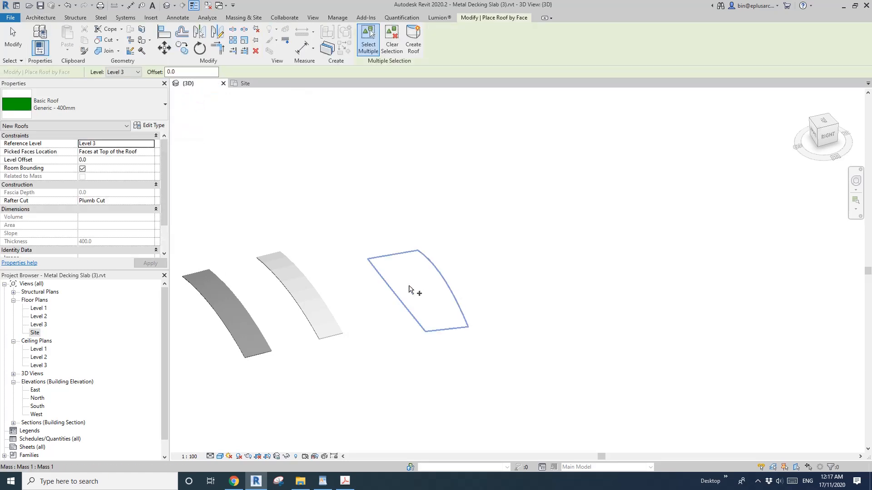
click(413, 37)
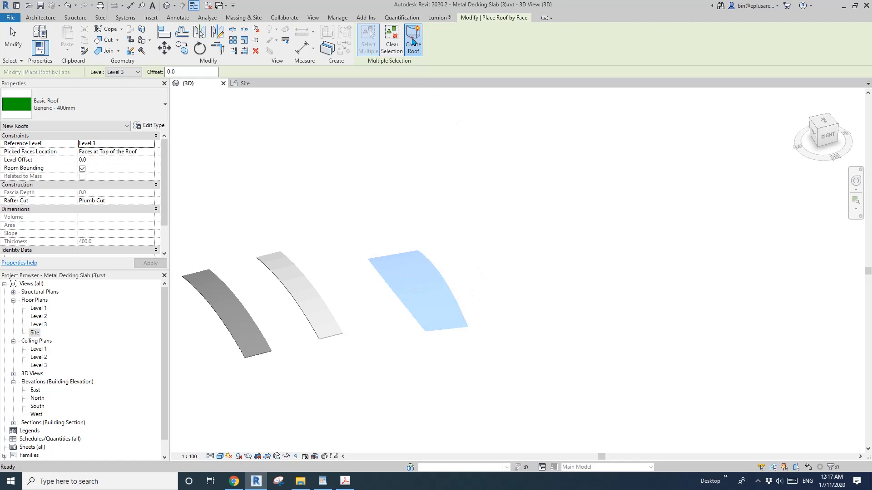
click(413, 37)
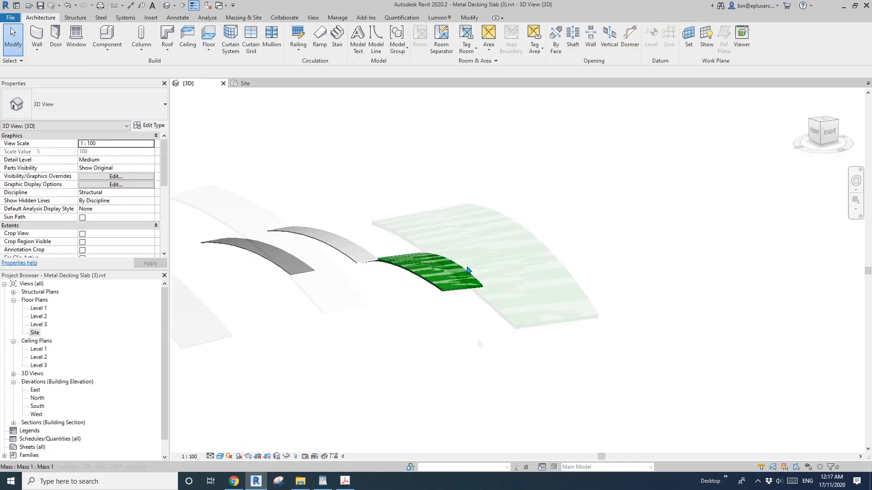
click(472, 280)
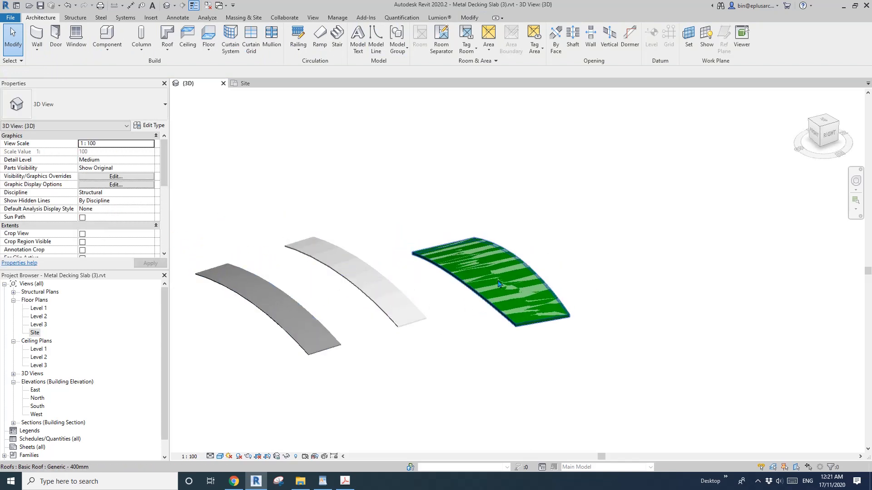
click(497, 290)
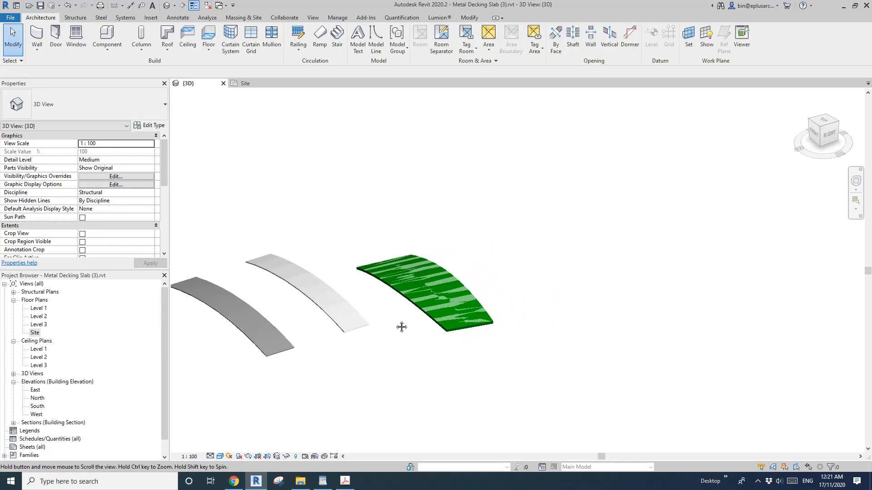
click(208, 35)
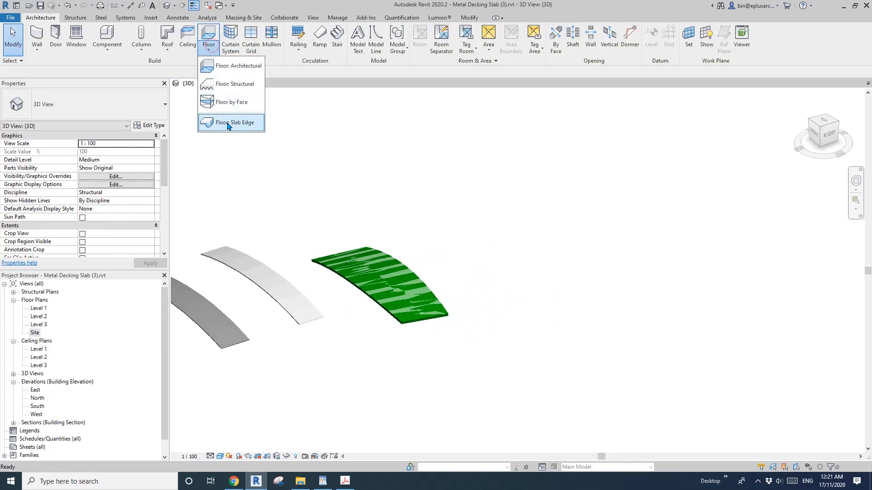
mouse_move(234, 106)
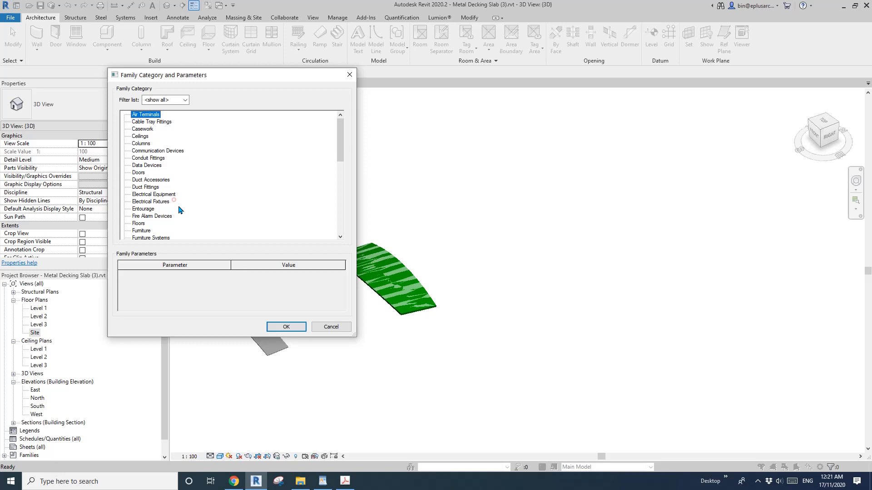
Create the twisted hexagonal Mass 2 from reference profiles and open the North elevation.
click(286, 326)
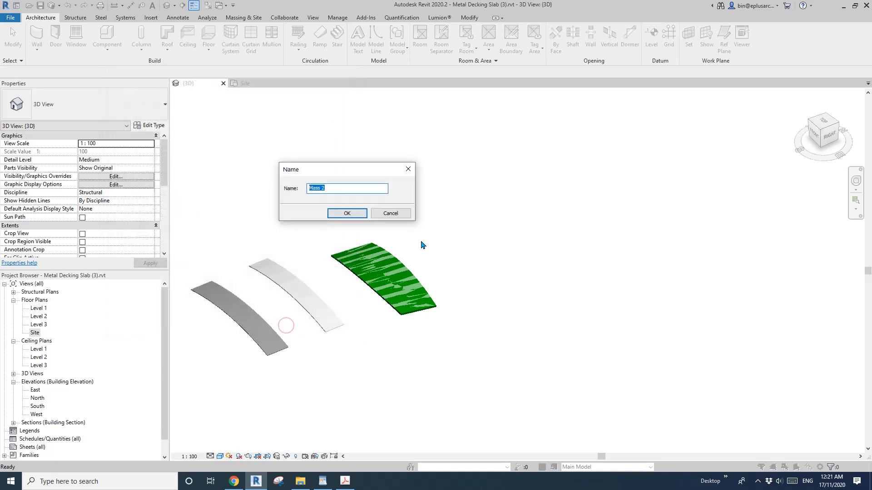
click(347, 213)
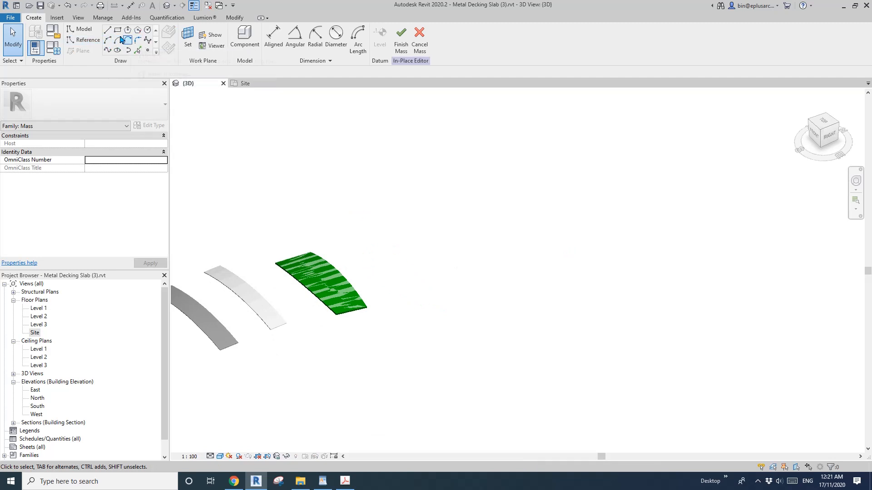
click(71, 40)
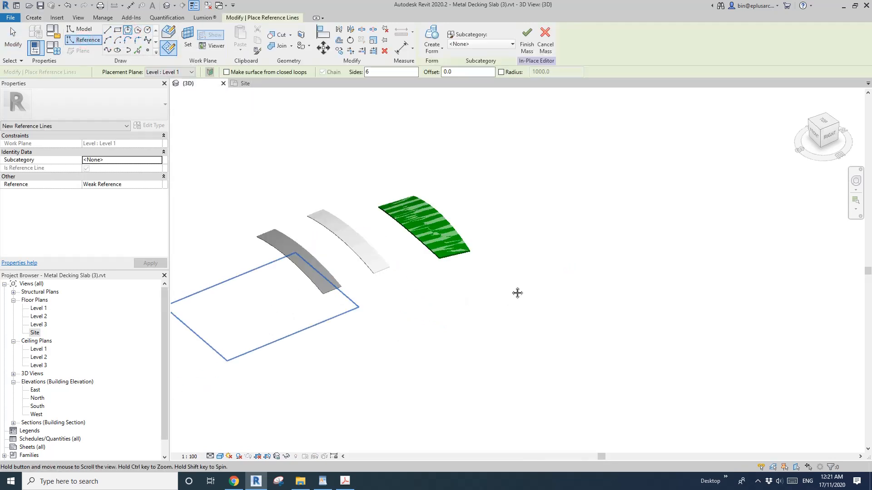
click(426, 328)
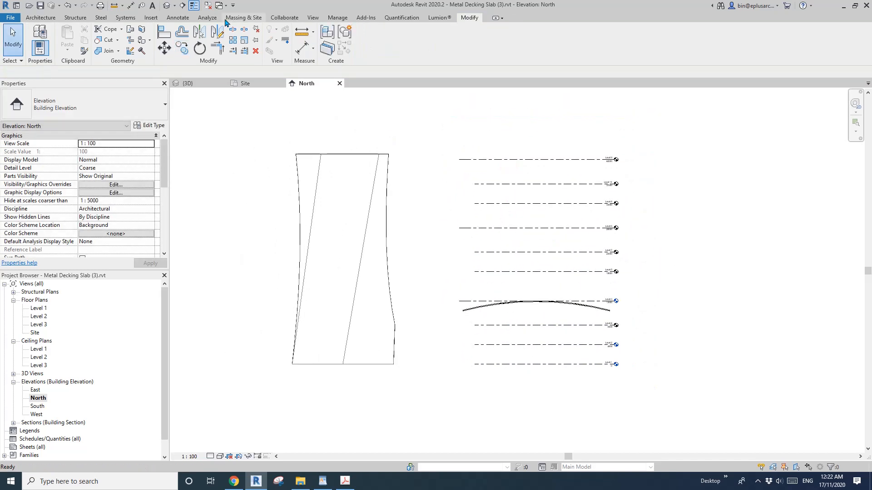
click(186, 83)
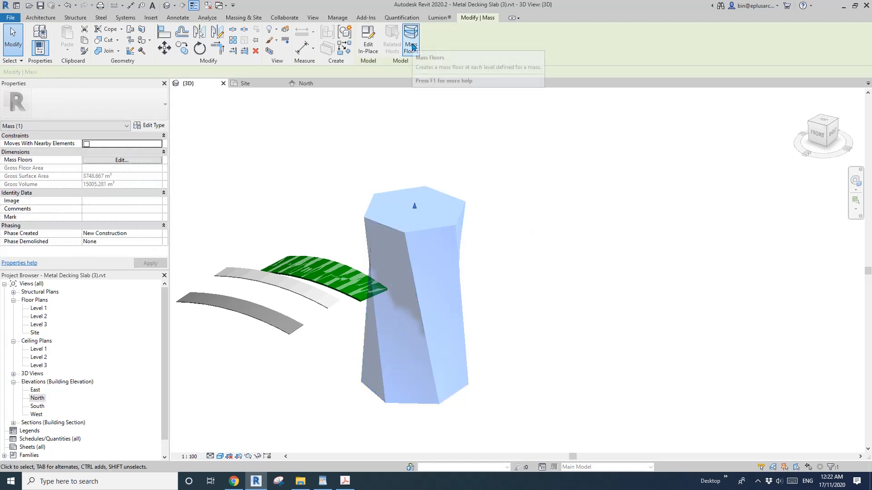
Add mass floors to the twisted mass at Levels 1 through 10.
click(411, 35)
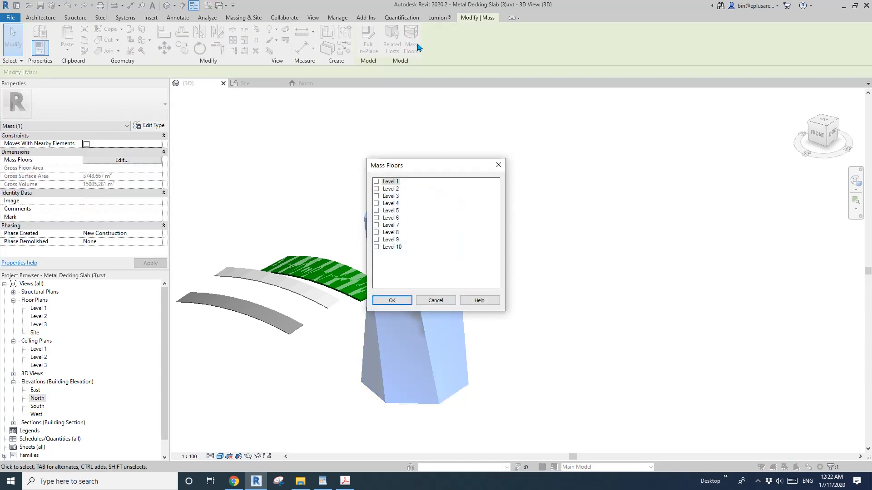
click(391, 182)
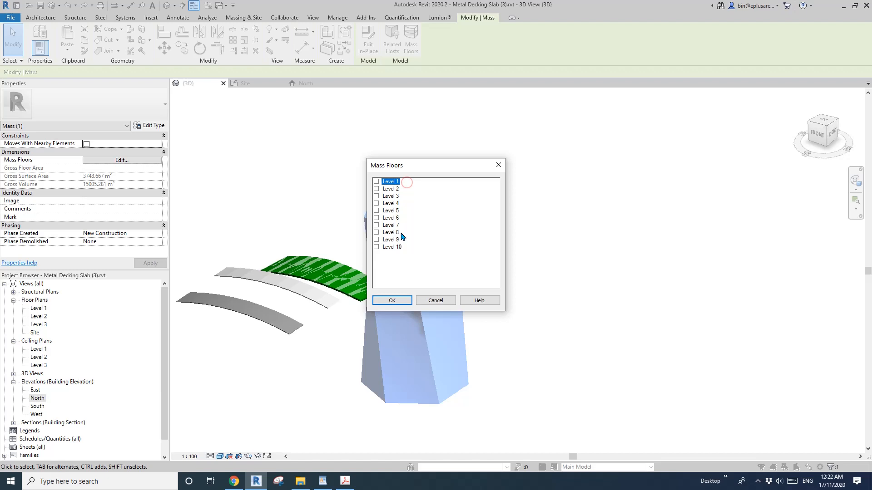
click(376, 181)
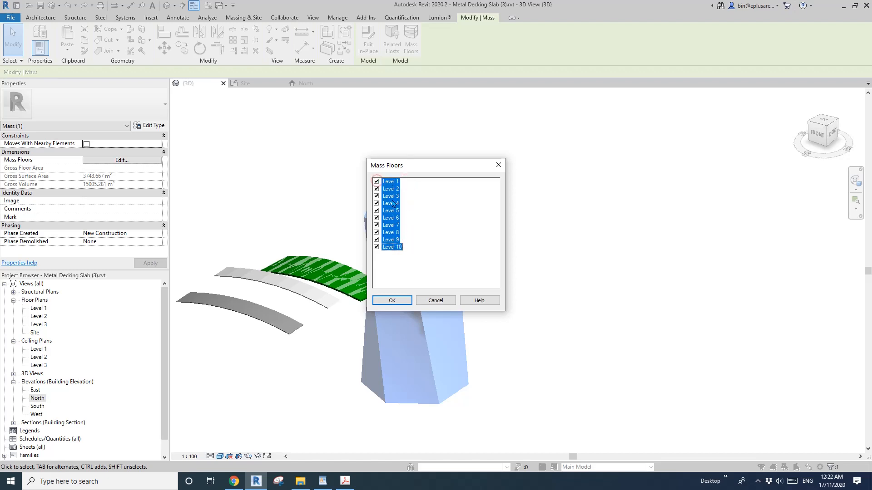
click(392, 300)
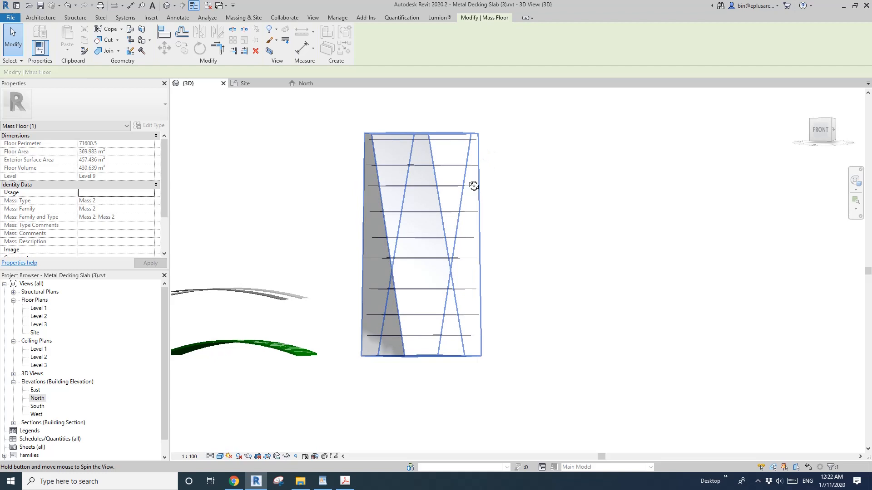
Orbit the tower to inspect the stacked floor plates and reselect the mass.
drag(473, 186, 367, 144)
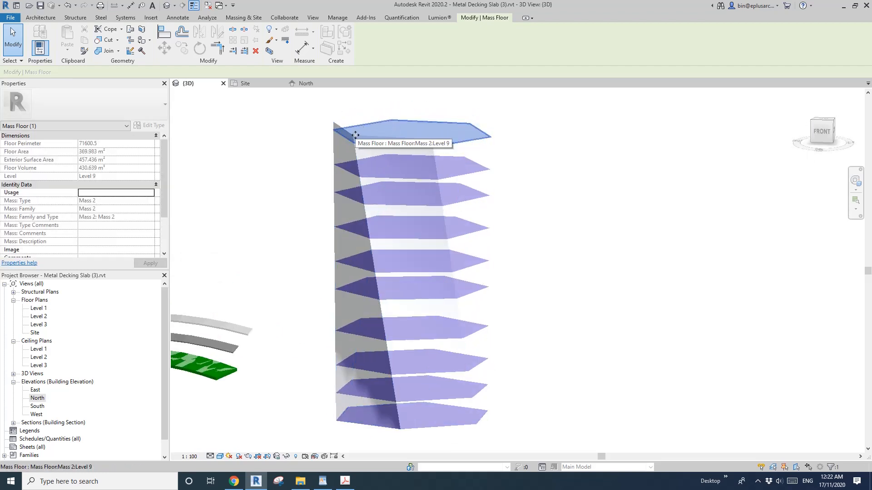
mouse_move(498, 153)
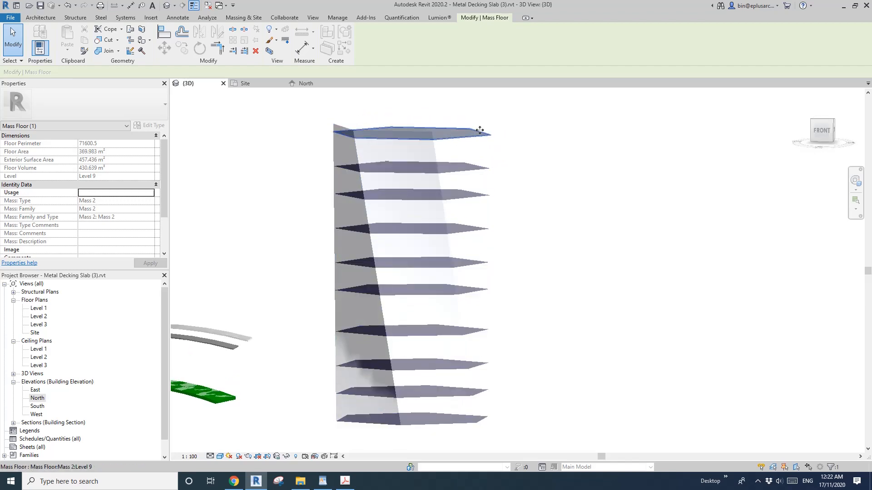
click(477, 130)
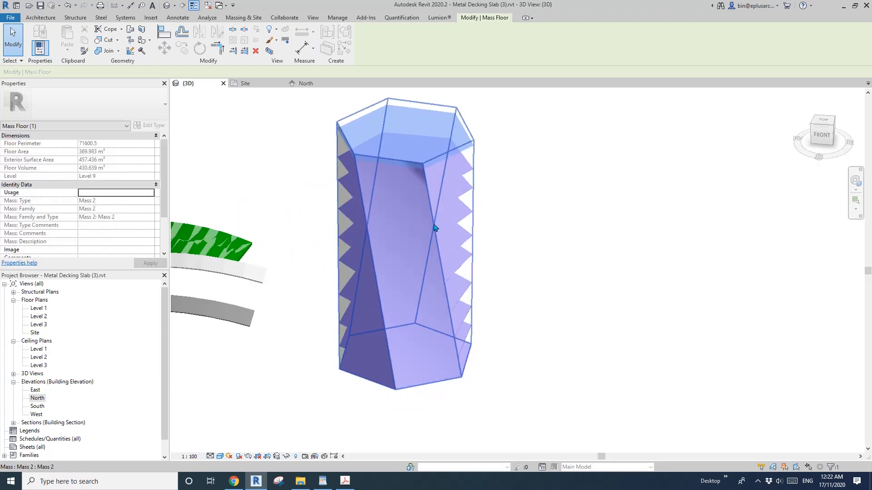
click(46, 17)
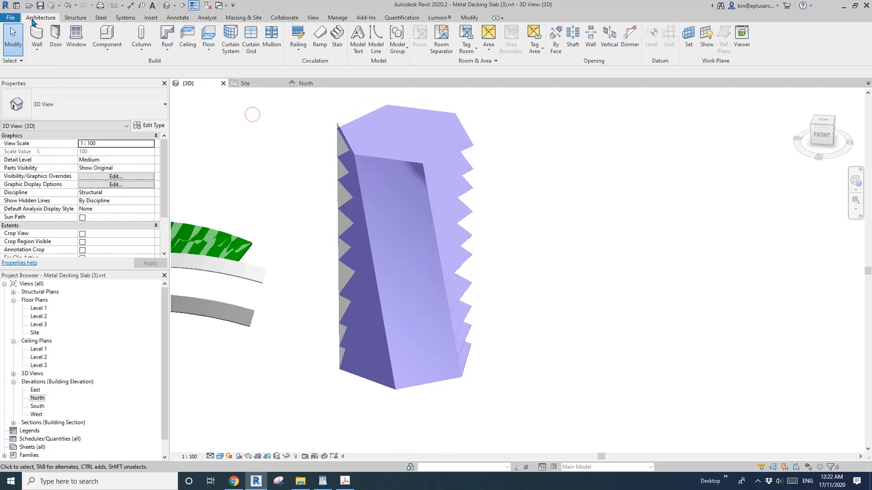
Create 150 THK Metal Deck Slab floors by face on the mass floor plates and review in 3D.
click(208, 34)
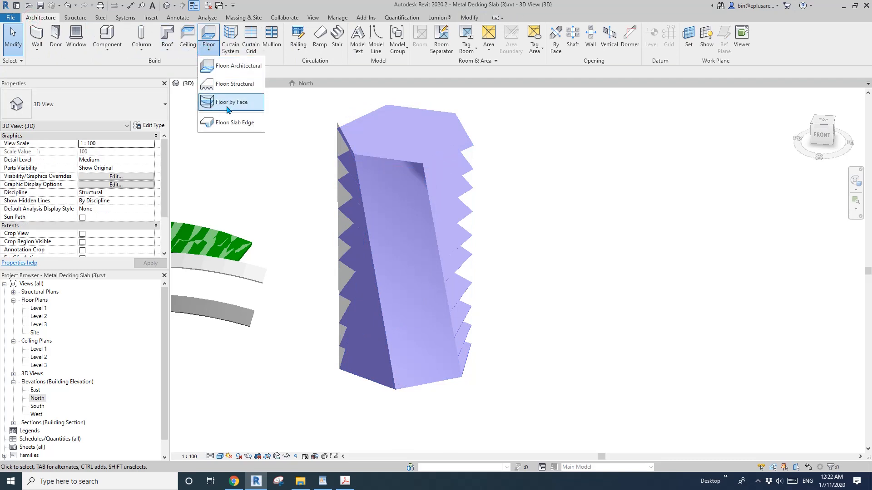
click(229, 101)
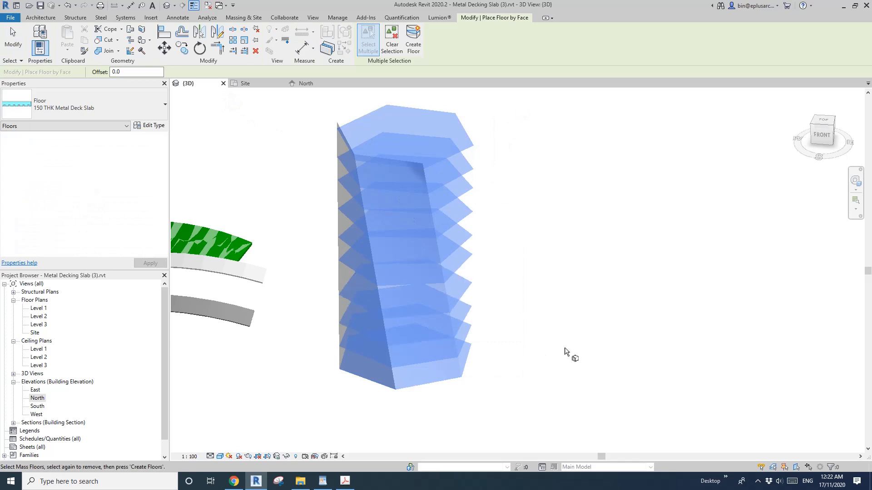
mouse_move(417, 311)
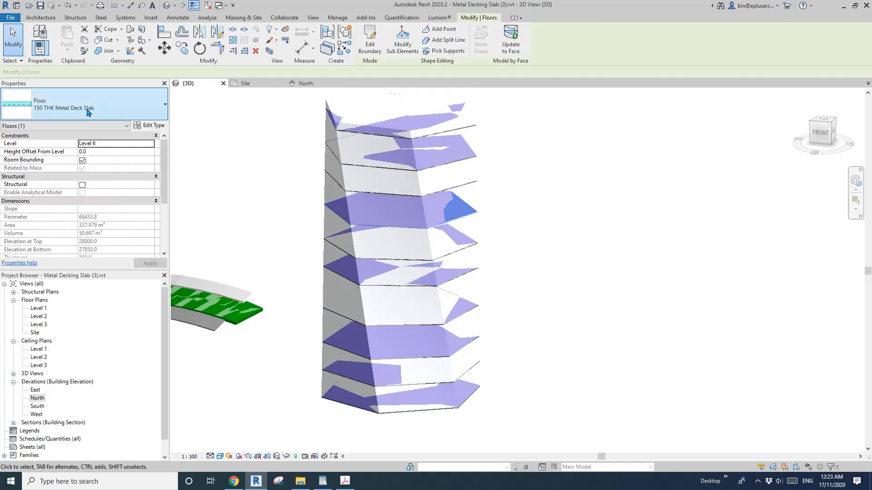
click(405, 182)
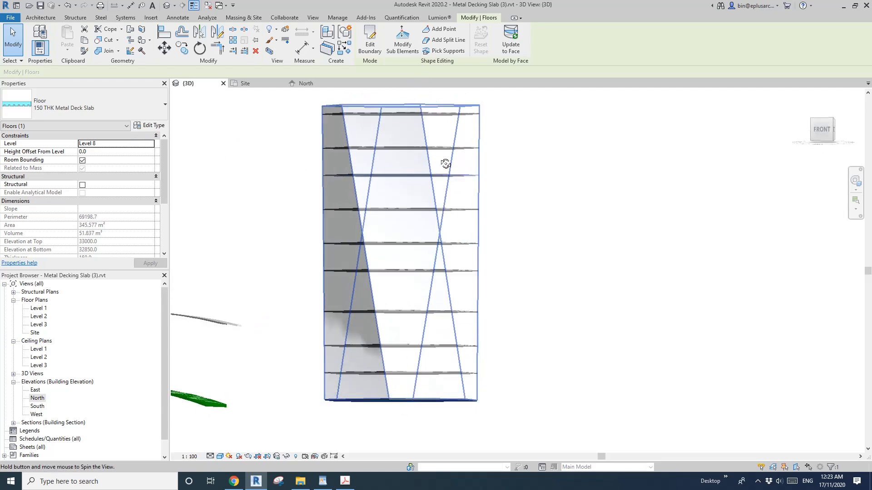
drag(445, 164, 400, 292)
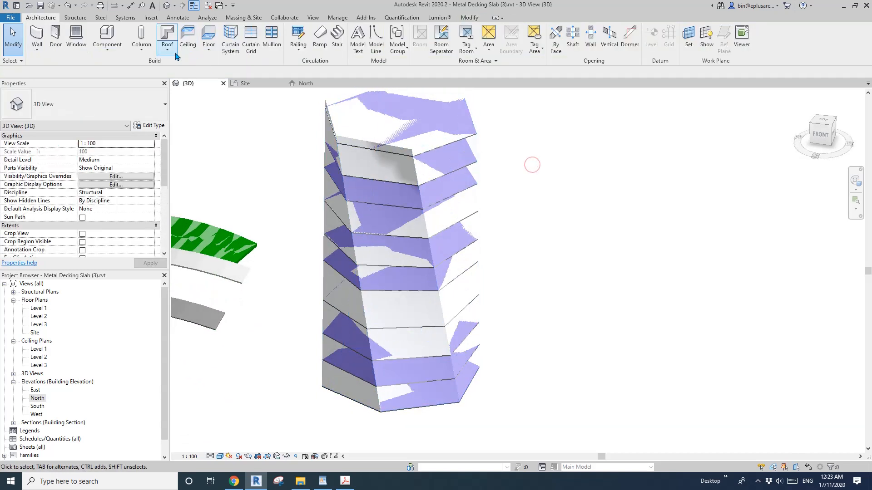
click(209, 36)
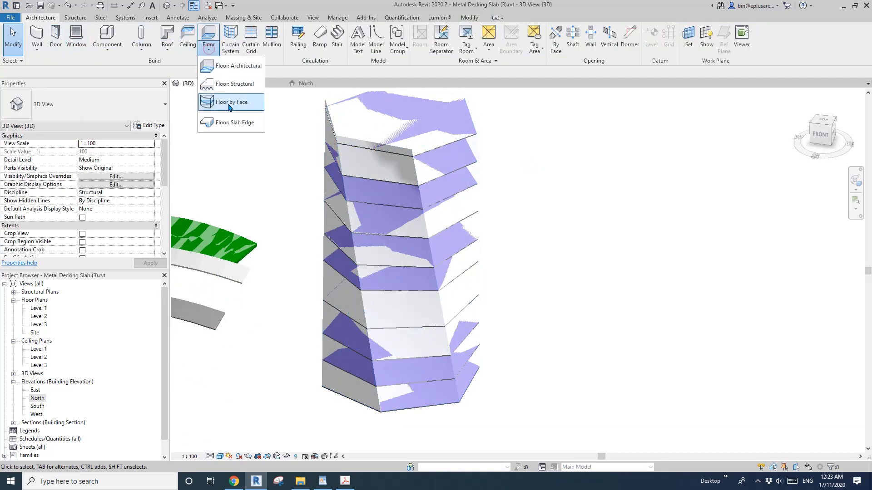
mouse_move(227, 106)
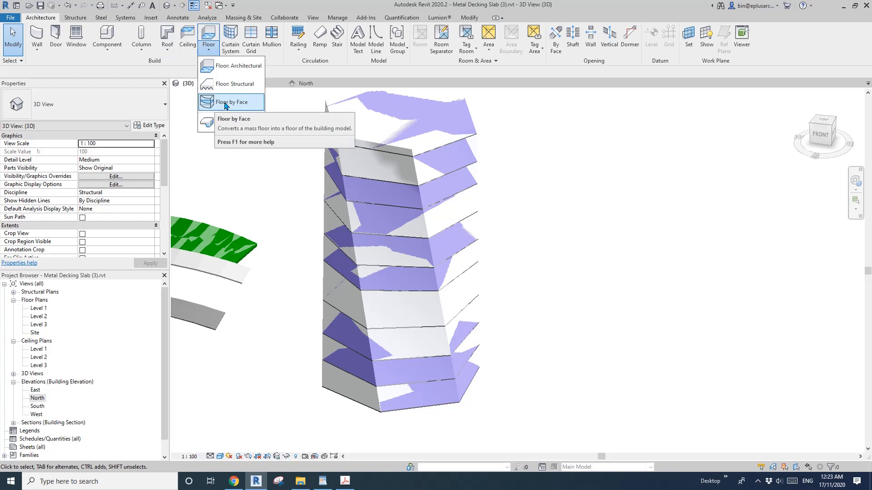
mouse_move(225, 105)
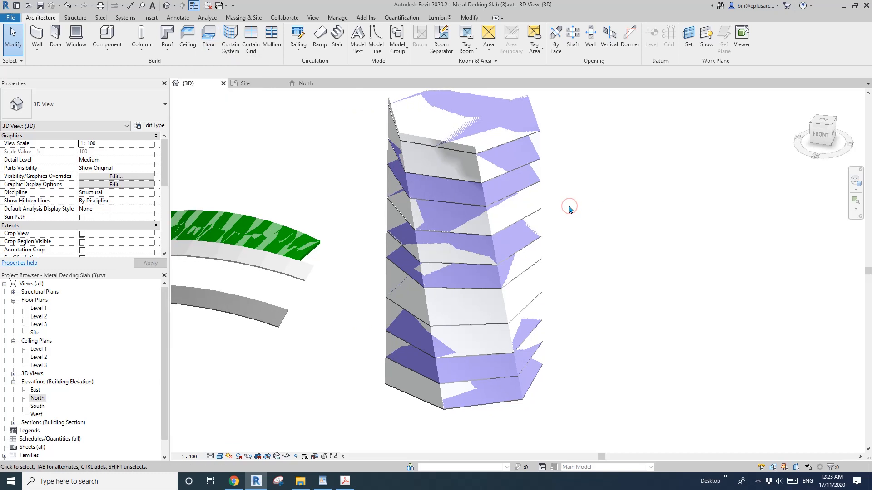
drag(569, 210, 372, 176)
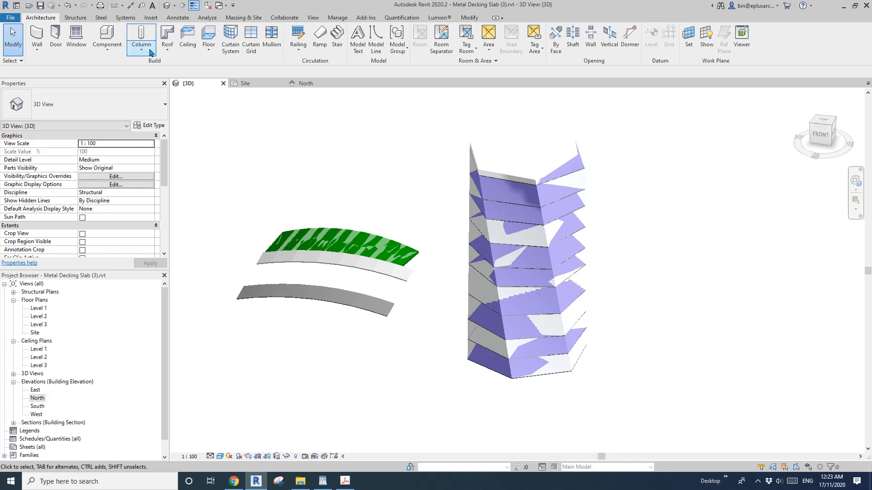
mouse_move(167, 36)
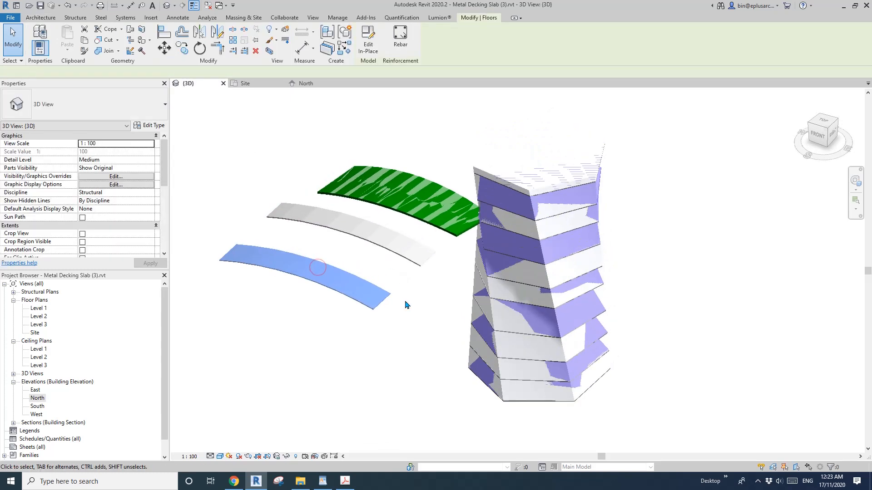
click(42, 17)
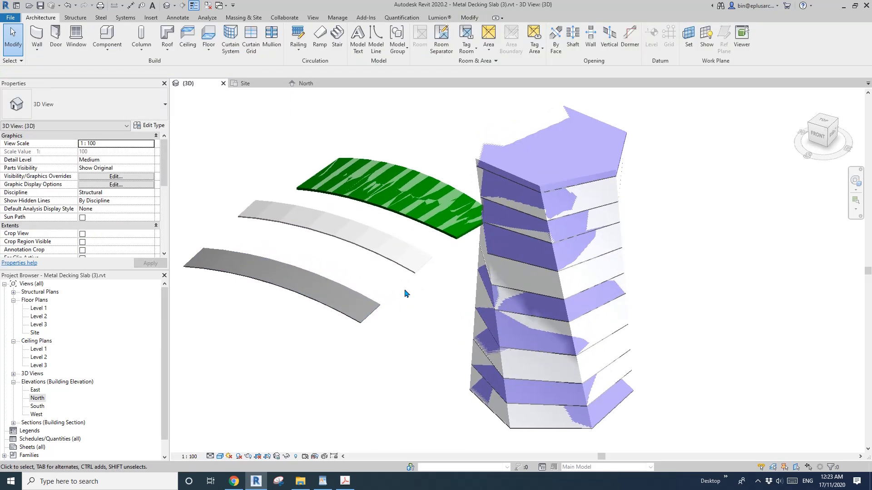
click(326, 303)
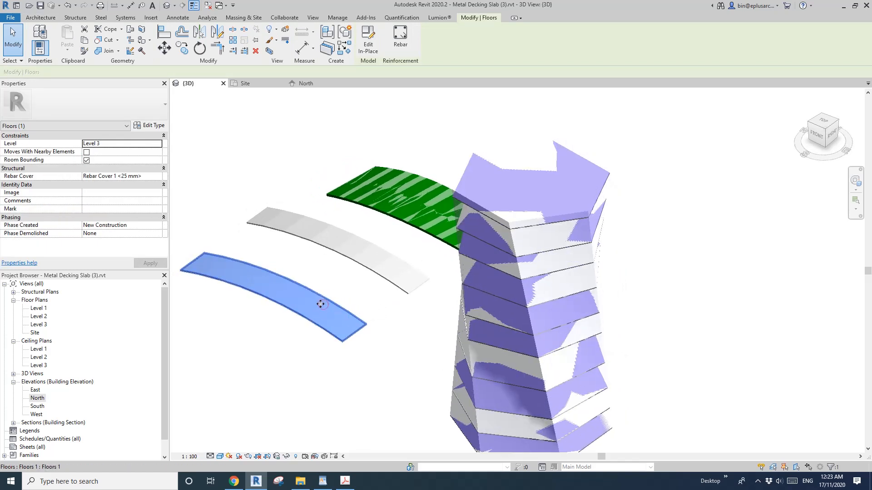
mouse_move(324, 299)
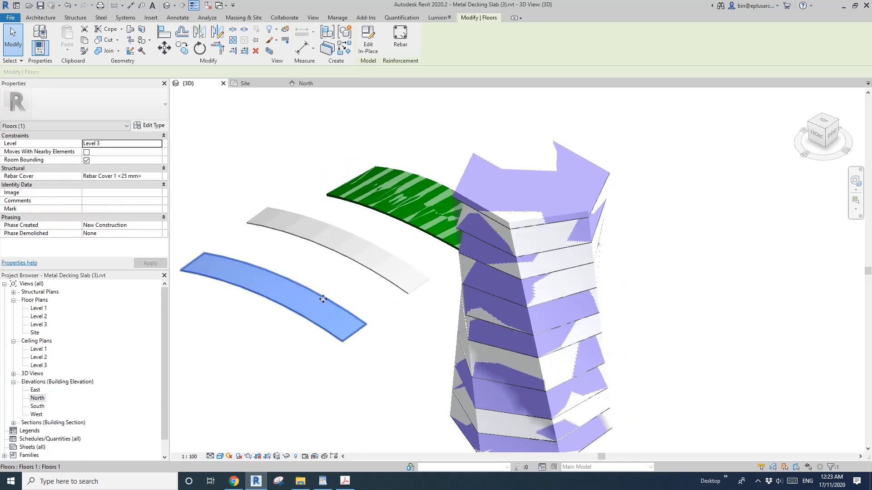
mouse_move(275, 294)
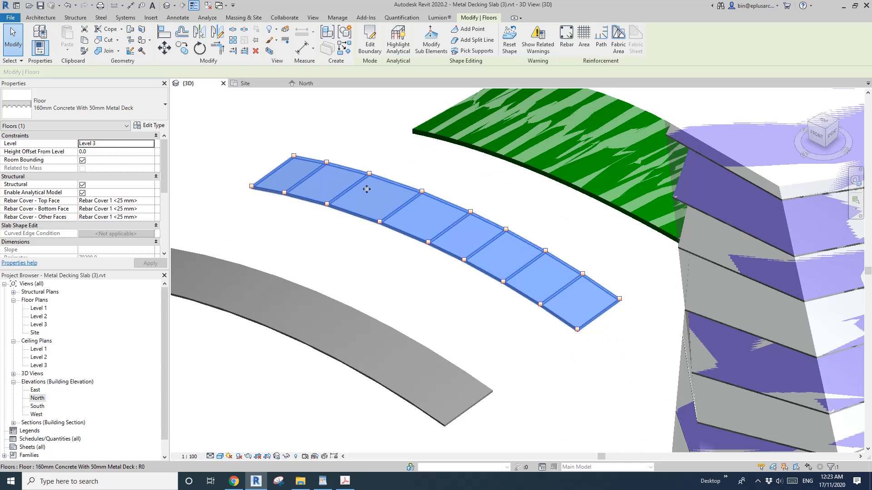
mouse_move(431, 39)
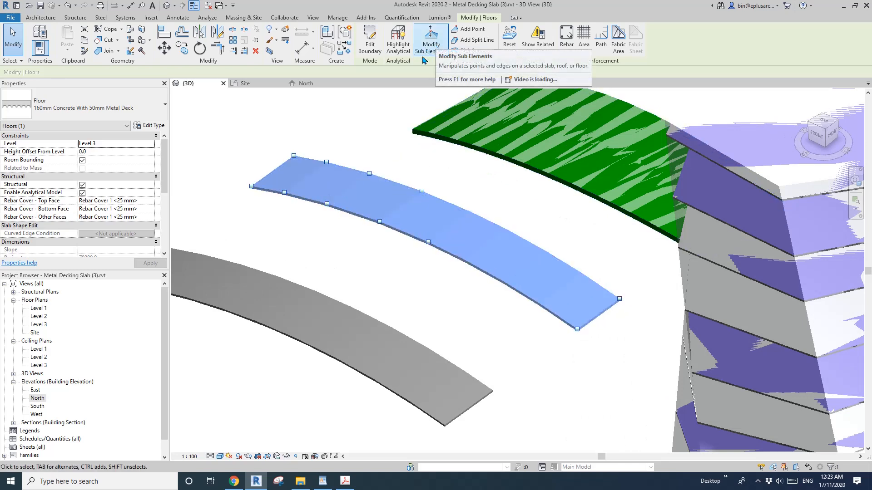
mouse_move(429, 71)
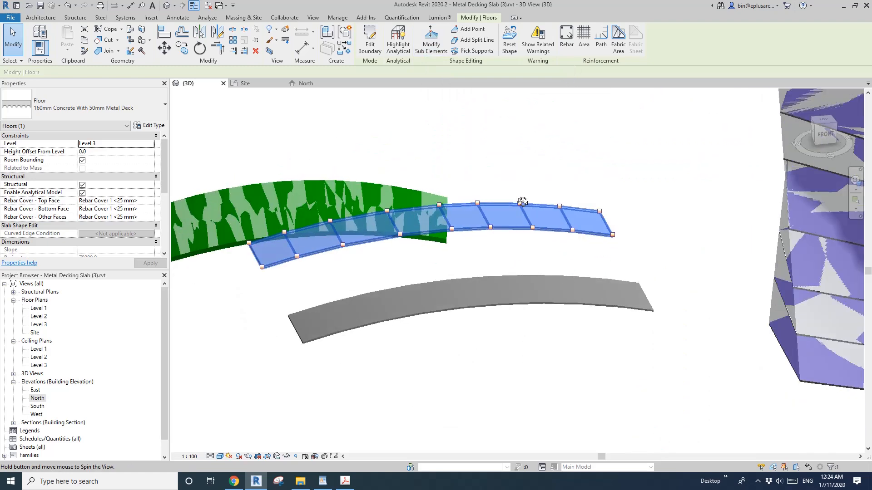
drag(521, 201, 575, 282)
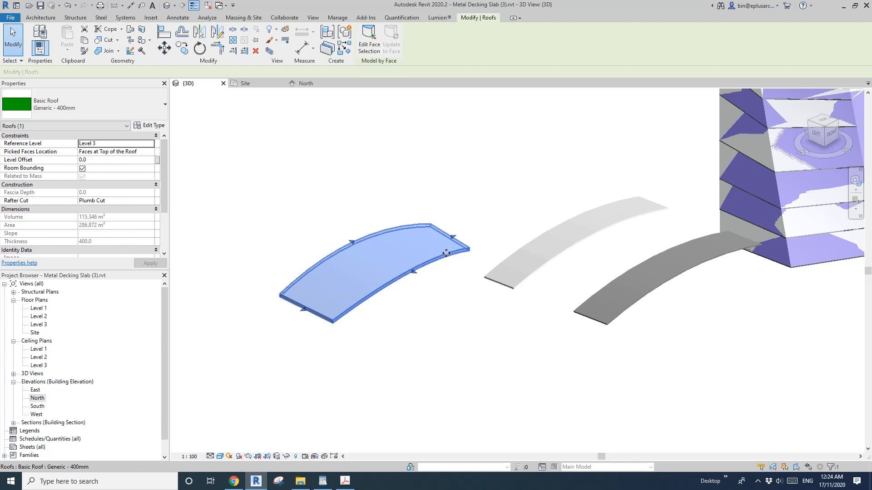
click(604, 224)
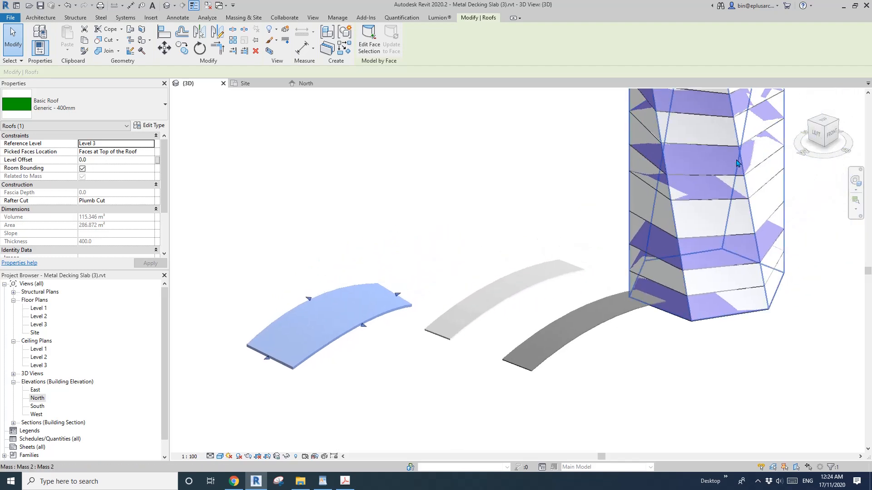
click(422, 254)
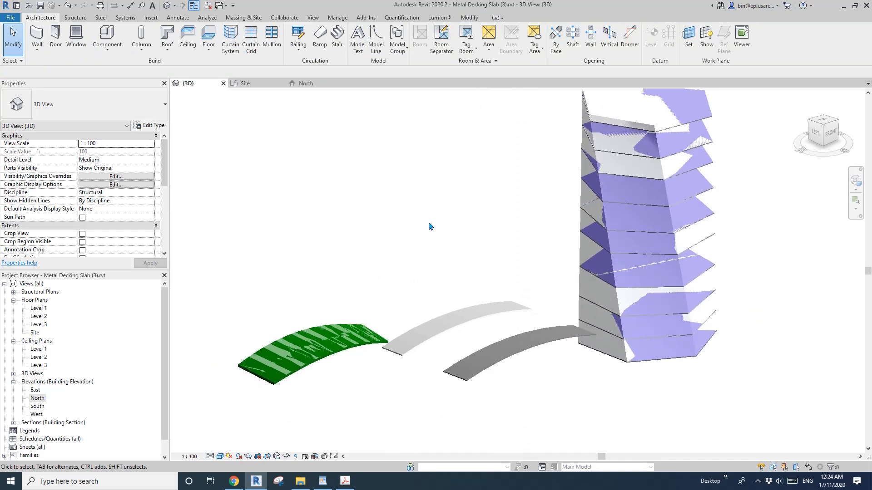
mouse_move(107, 54)
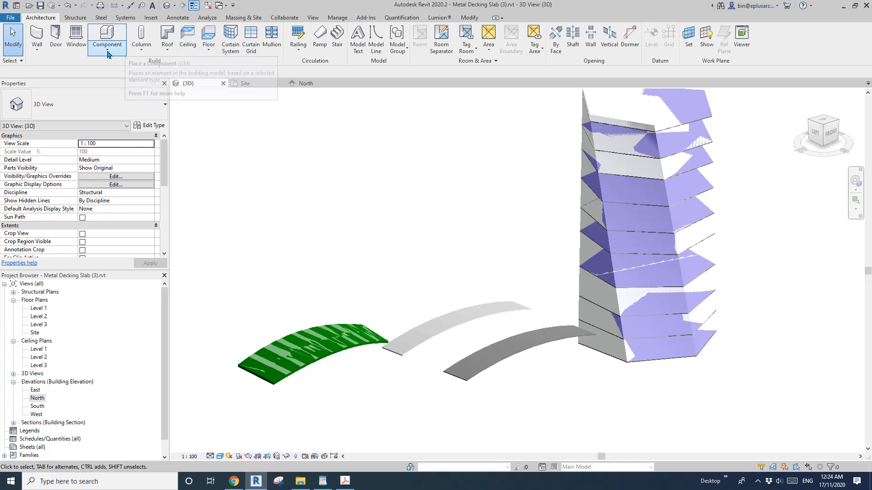
mouse_move(167, 37)
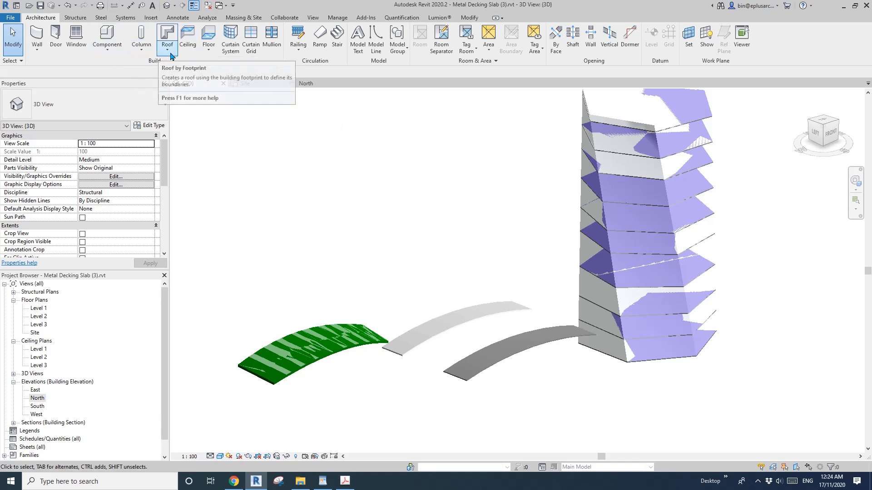